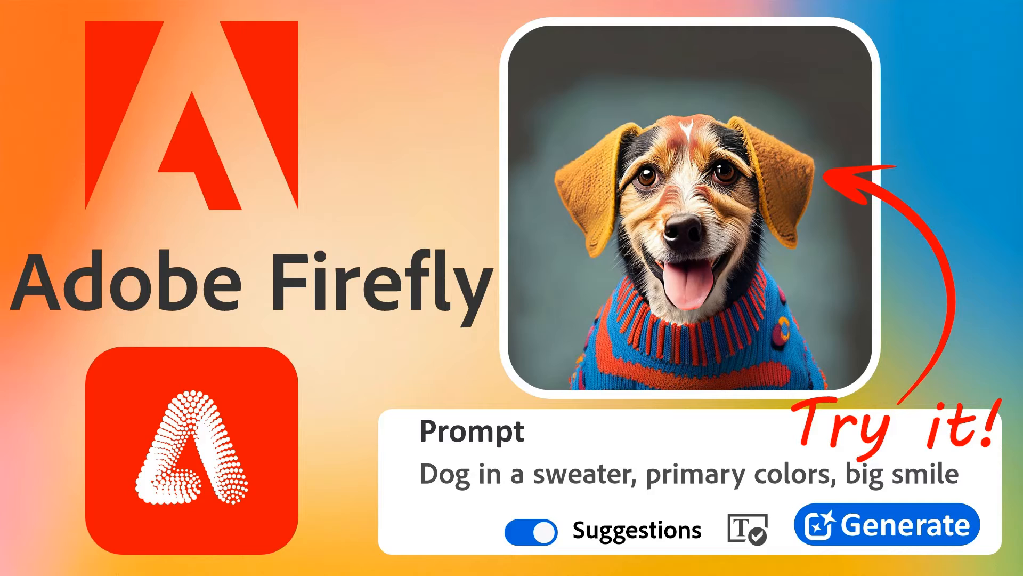
# Step: Dismiss the What's new announcement and view the psychedelic factory text-to-image example
pyautogui.click(359, 21)
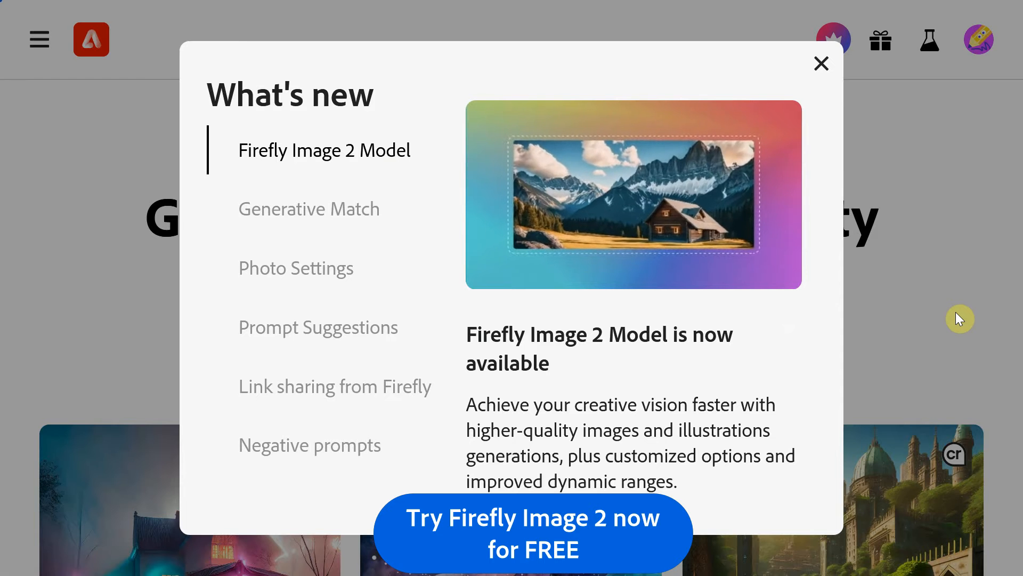
pyautogui.click(820, 62)
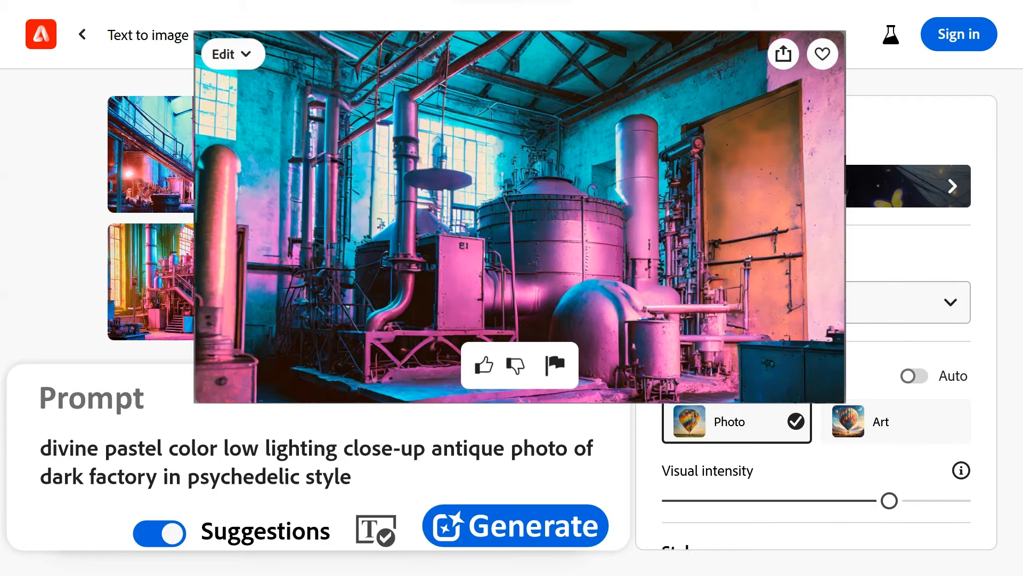
# Step: Browse through the community gallery of generated images, then return to the Firefly home page
pyautogui.click(161, 20)
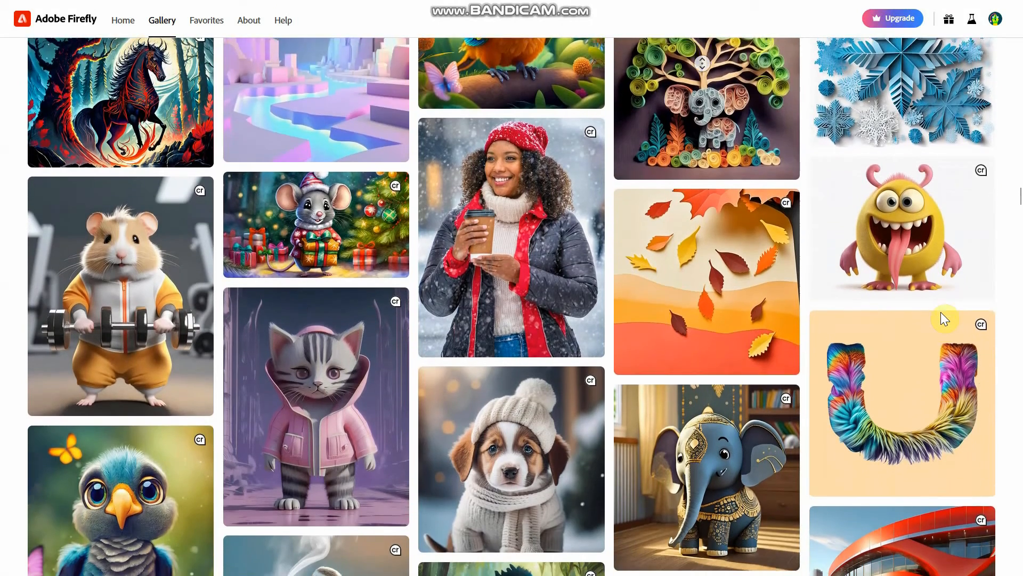
pyautogui.scroll(-3)
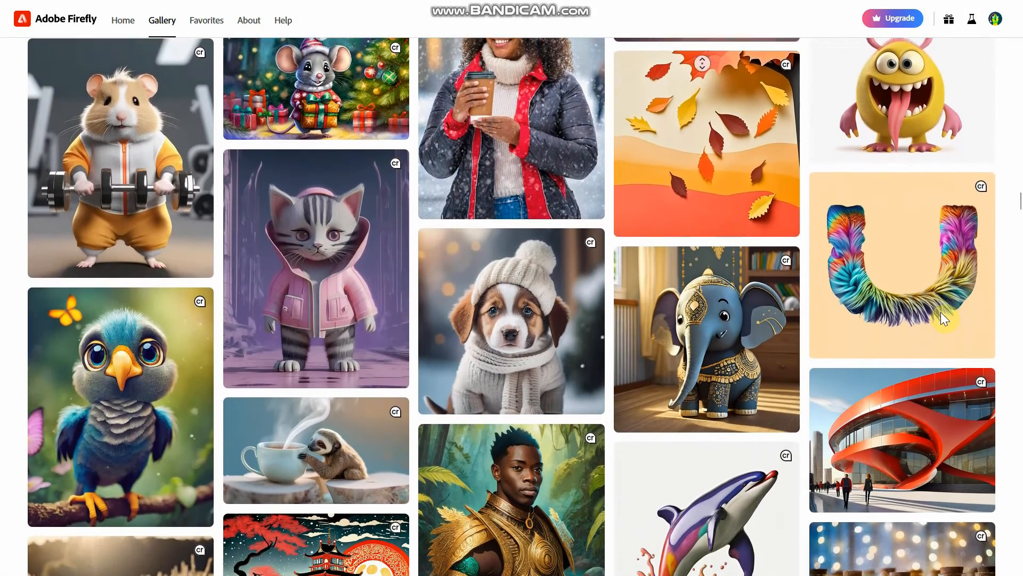
pyautogui.scroll(-3)
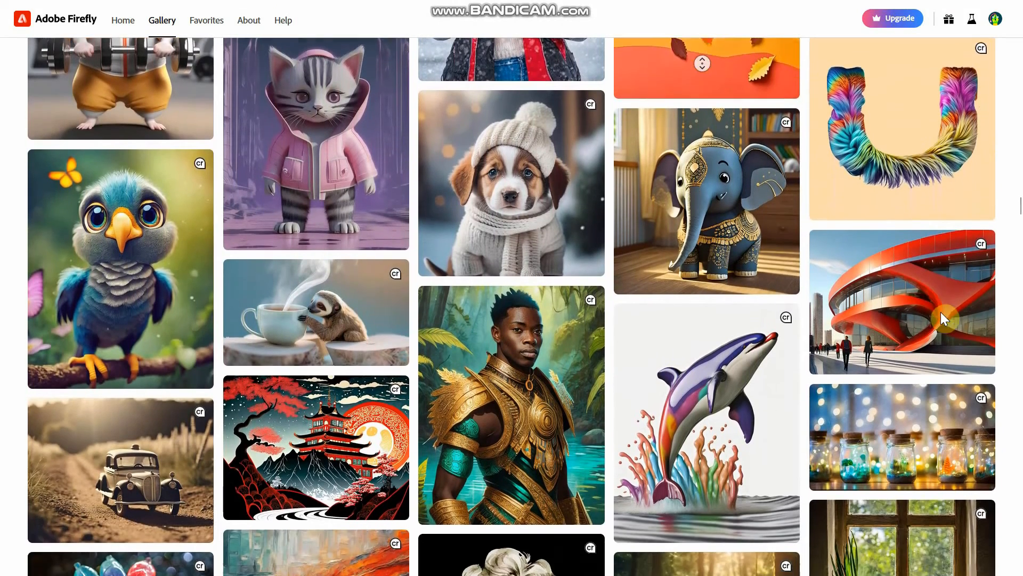
pyautogui.scroll(-3)
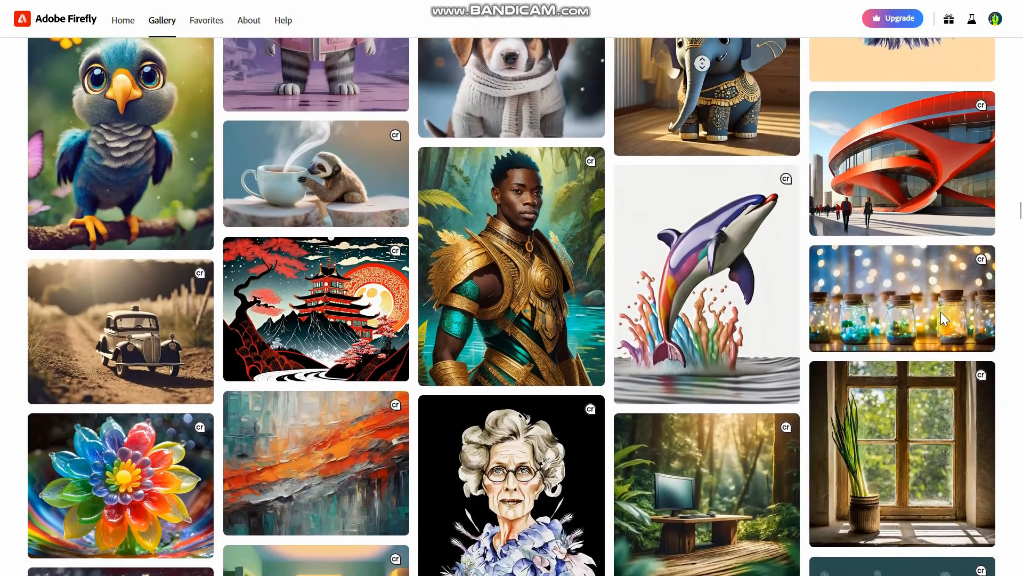
pyautogui.scroll(-3)
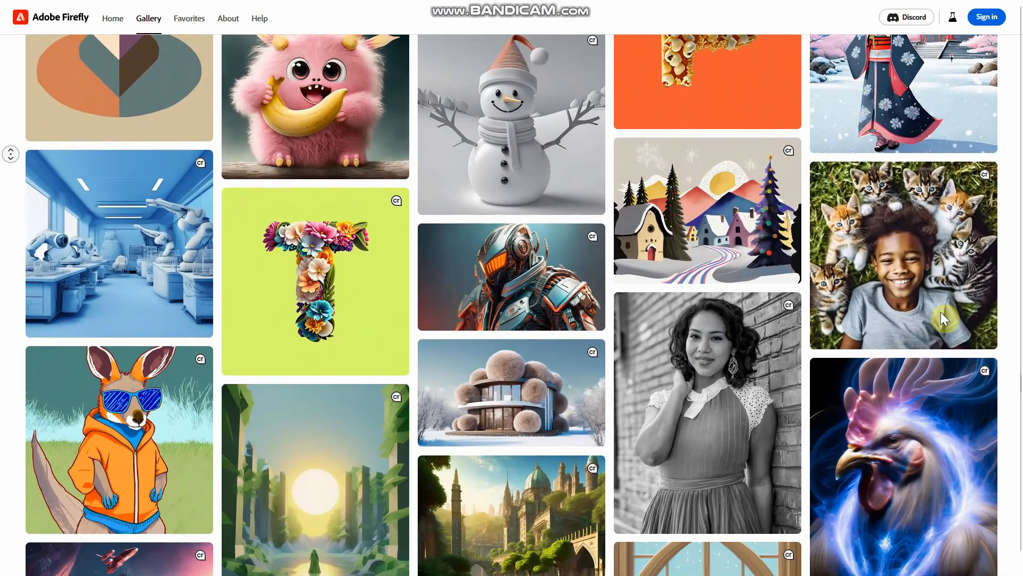
pyautogui.click(769, 19)
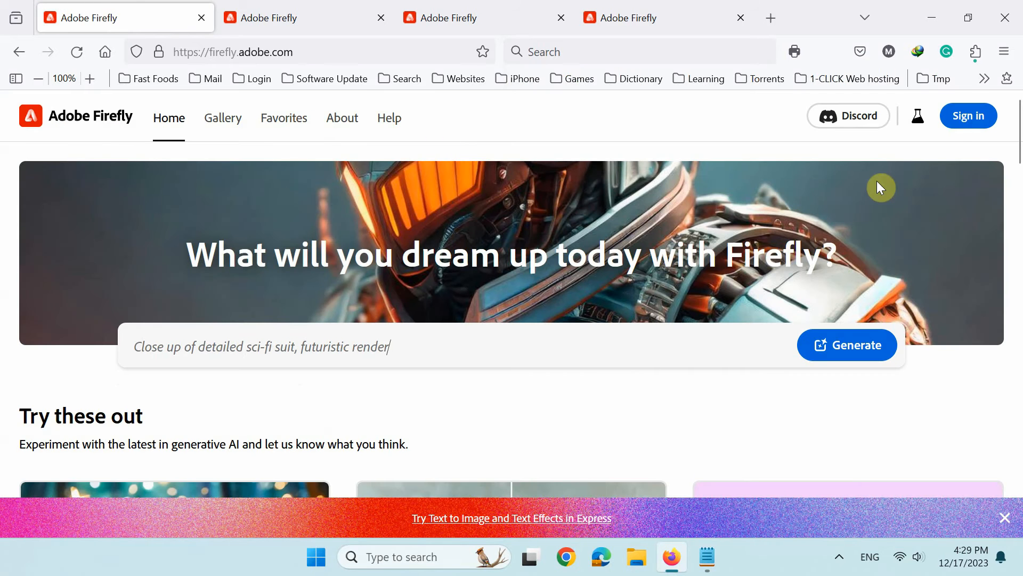
# Step: Enter the prompt 'a car parked in front of a downtown shop on a rainy night'
pyautogui.click(969, 115)
pyautogui.write('a car parked in front of a downtown shop on a rainy night')
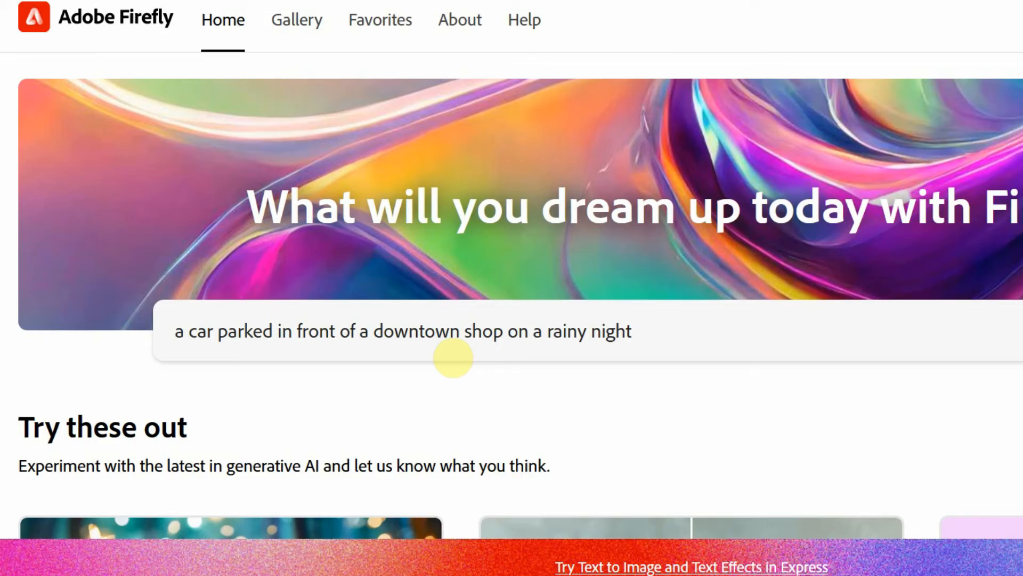
pyautogui.scroll(-3)
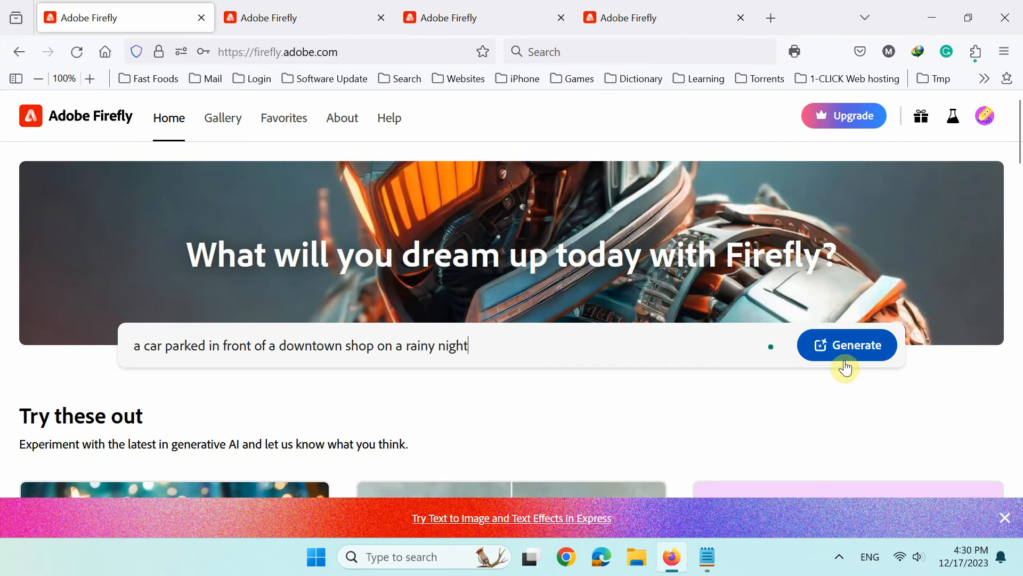
# Step: Generate the rainy-night car scene, then regenerate it as Widescreen (16:9) Art-style images
pyautogui.click(848, 344)
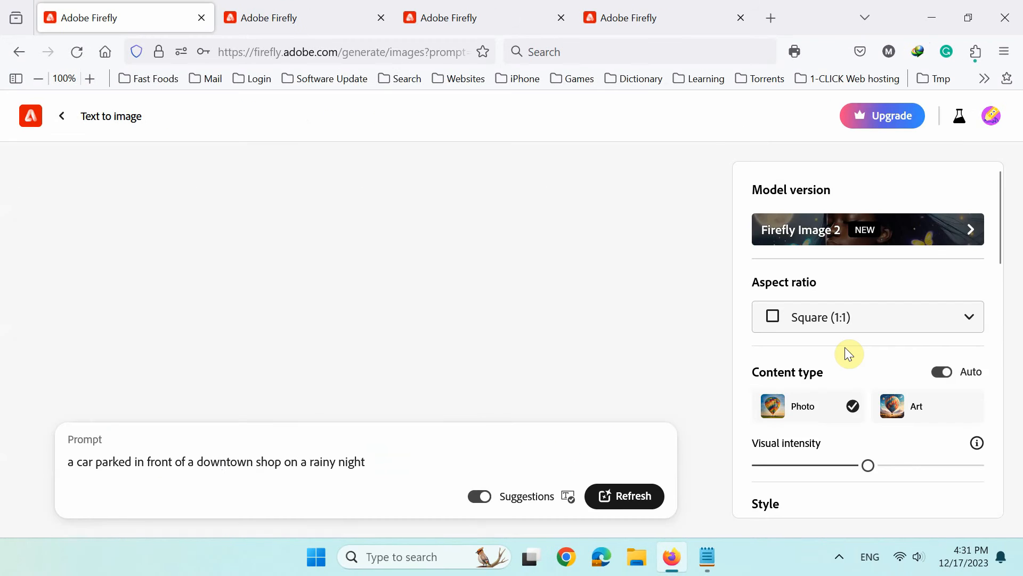
pyautogui.click(623, 495)
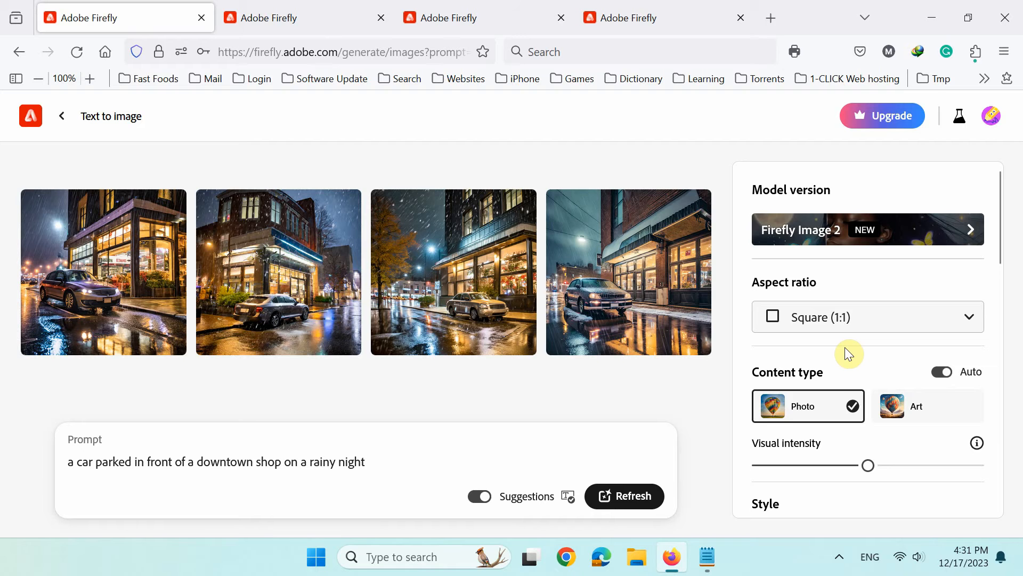
pyautogui.click(868, 316)
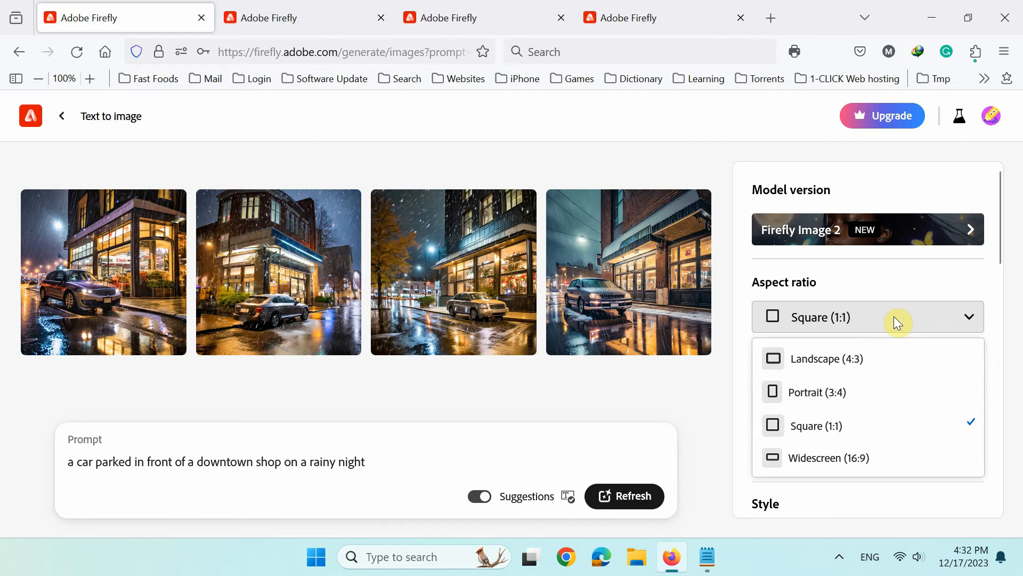
pyautogui.click(834, 457)
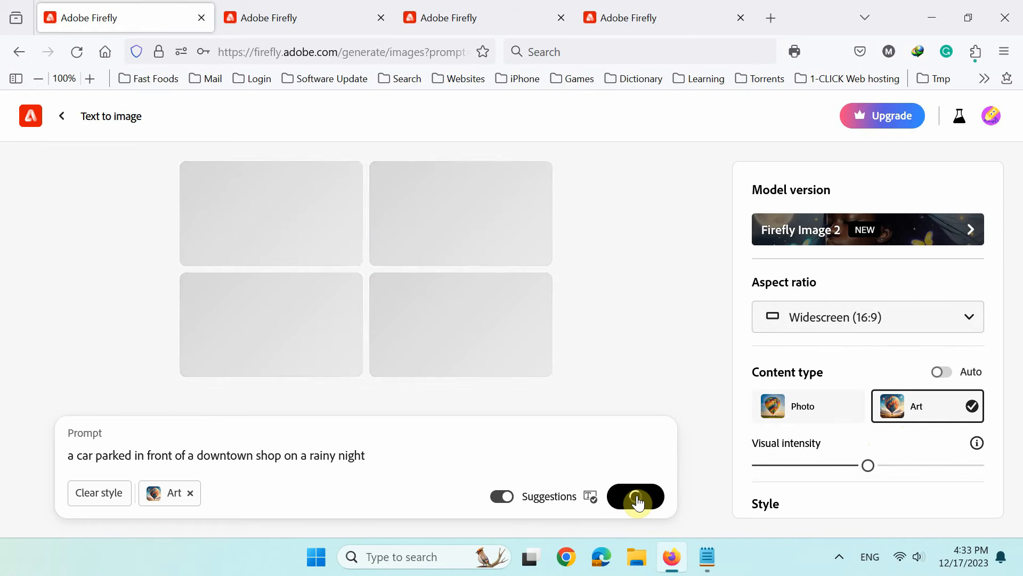
pyautogui.click(635, 496)
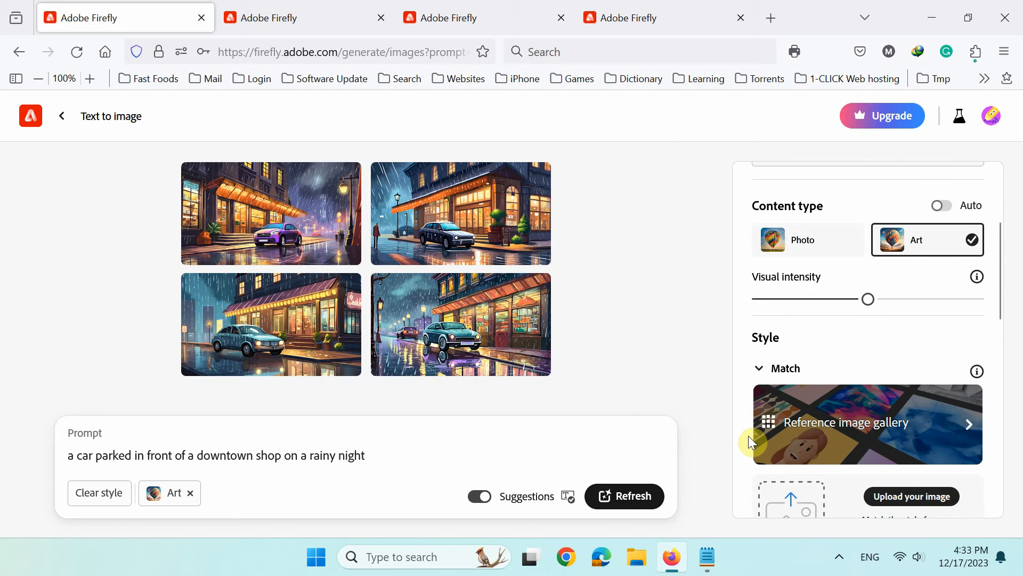
# Step: Upload the 'Ref' stormy image as the style match reference, accepting the upload terms
pyautogui.scroll(-3)
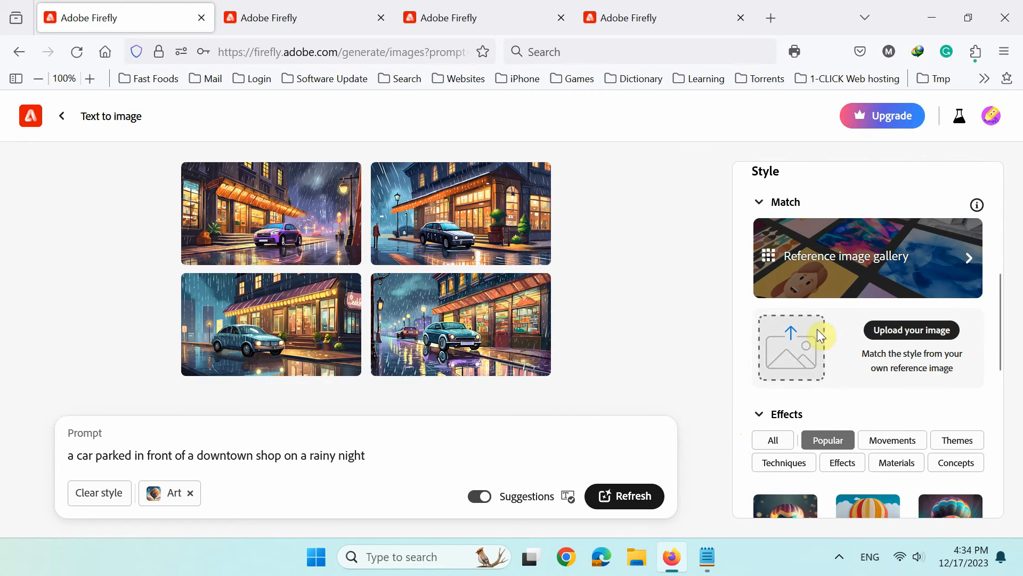
pyautogui.click(867, 257)
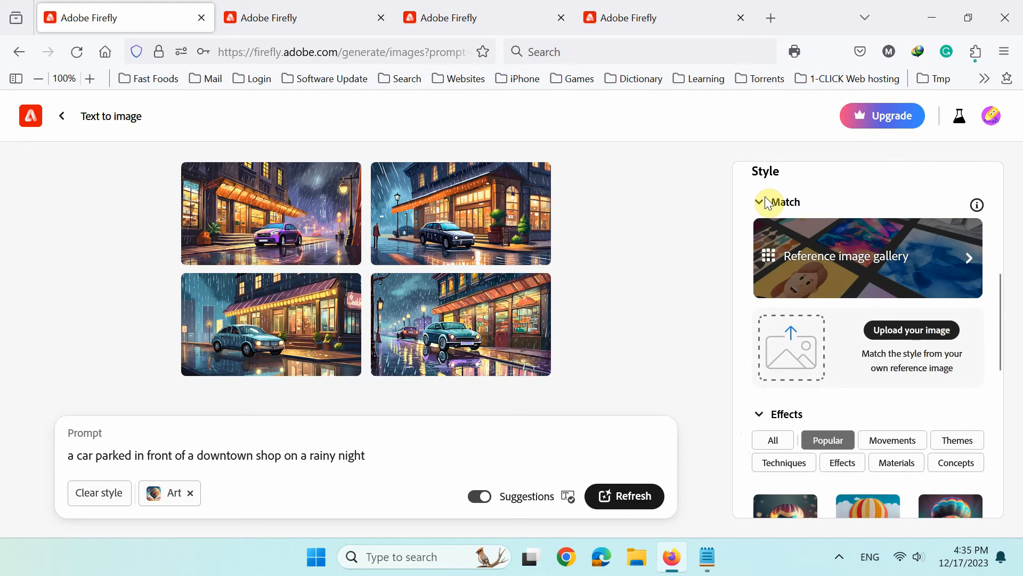
pyautogui.click(790, 347)
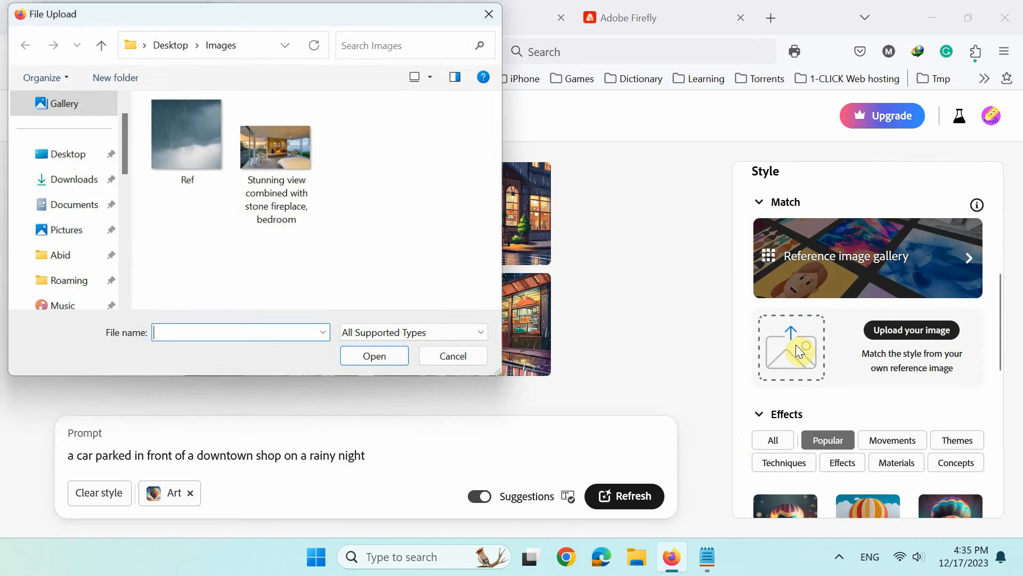
pyautogui.click(187, 135)
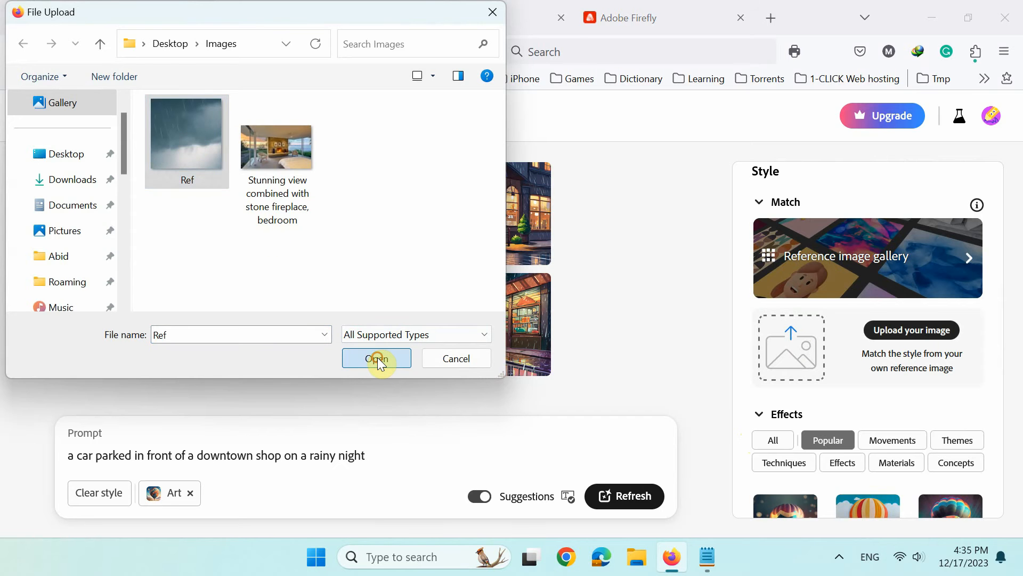
pyautogui.click(376, 358)
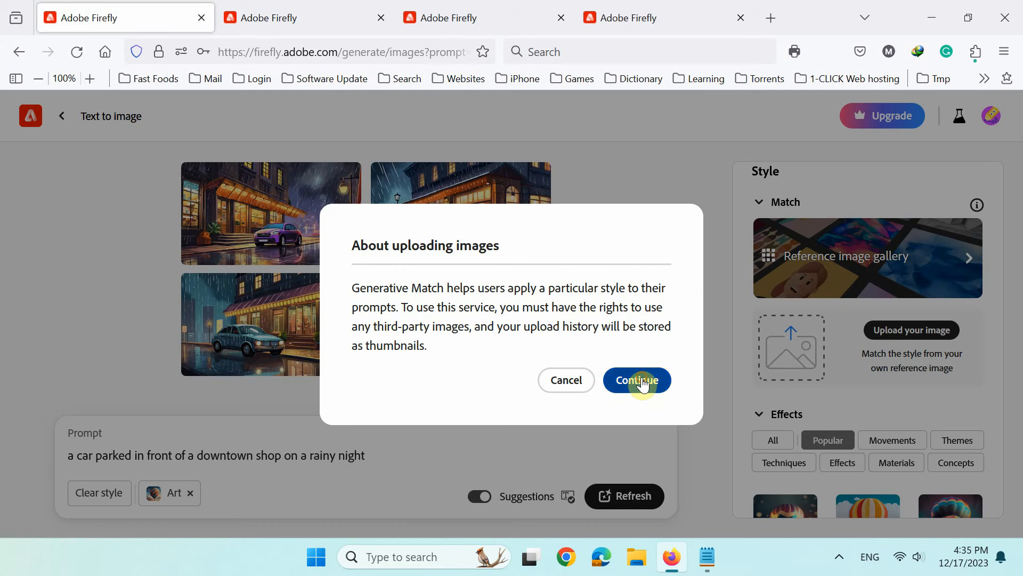
pyautogui.click(636, 379)
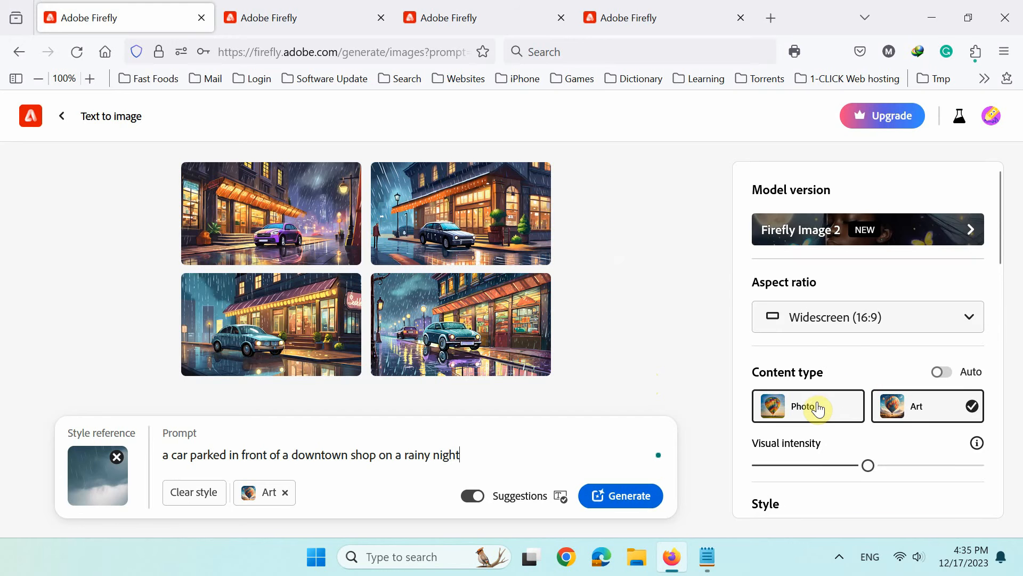
# Step: Generate Photo-type results in the reference style and enlarge the first one
pyautogui.click(808, 407)
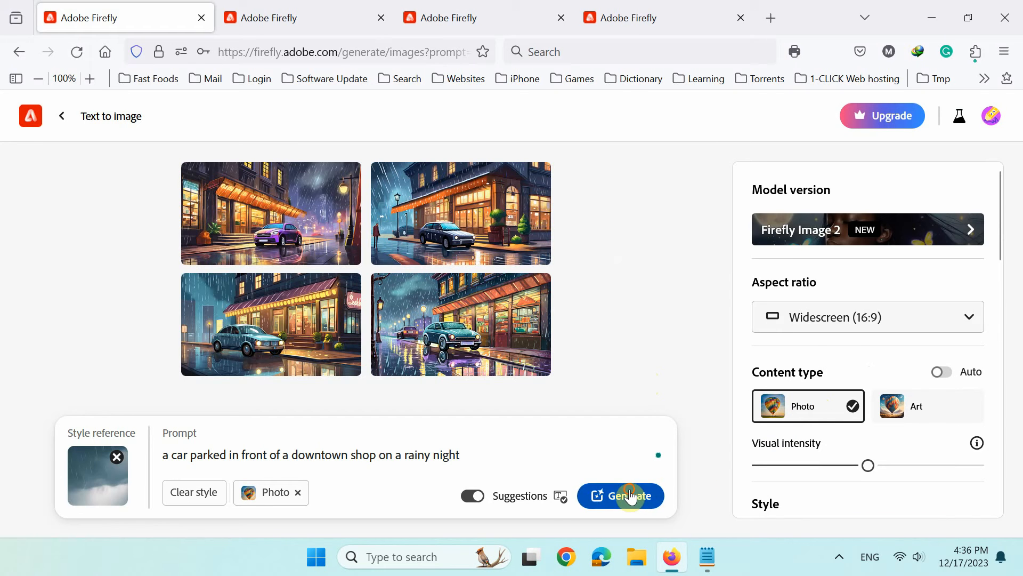
pyautogui.click(620, 496)
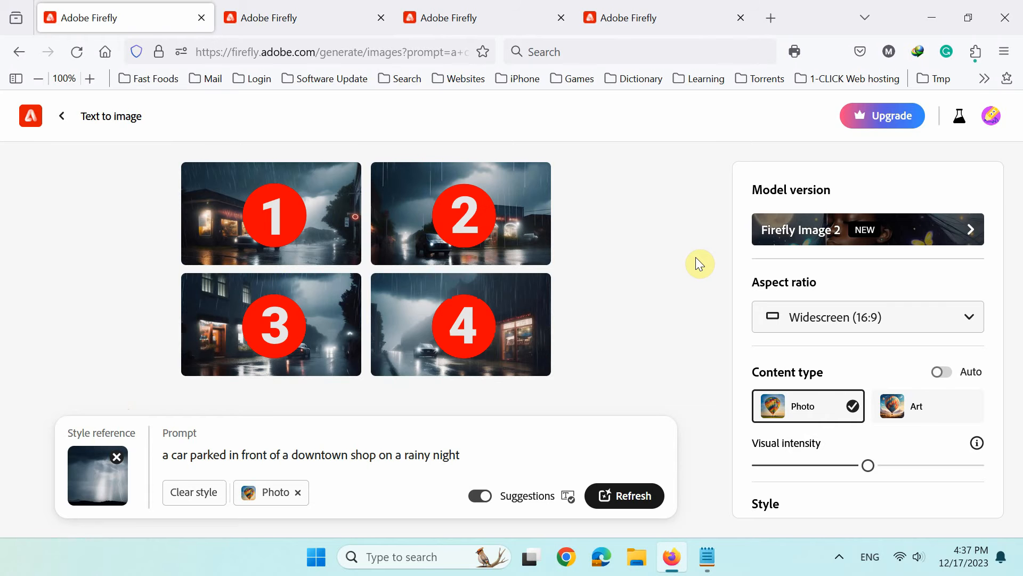
pyautogui.click(269, 213)
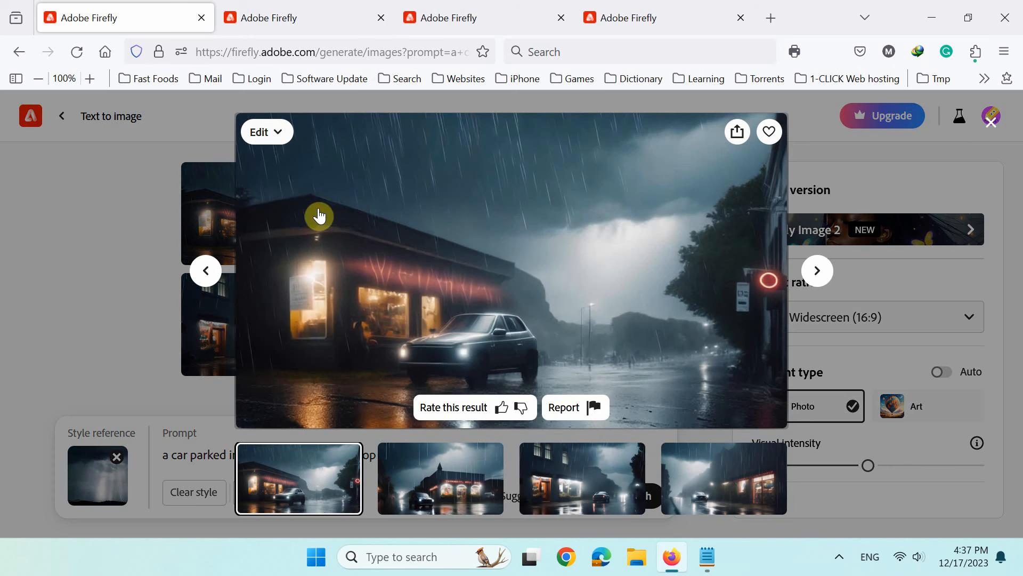
# Step: Make the enlarged stormy car result the style reference via the Edit menu
pyautogui.click(735, 131)
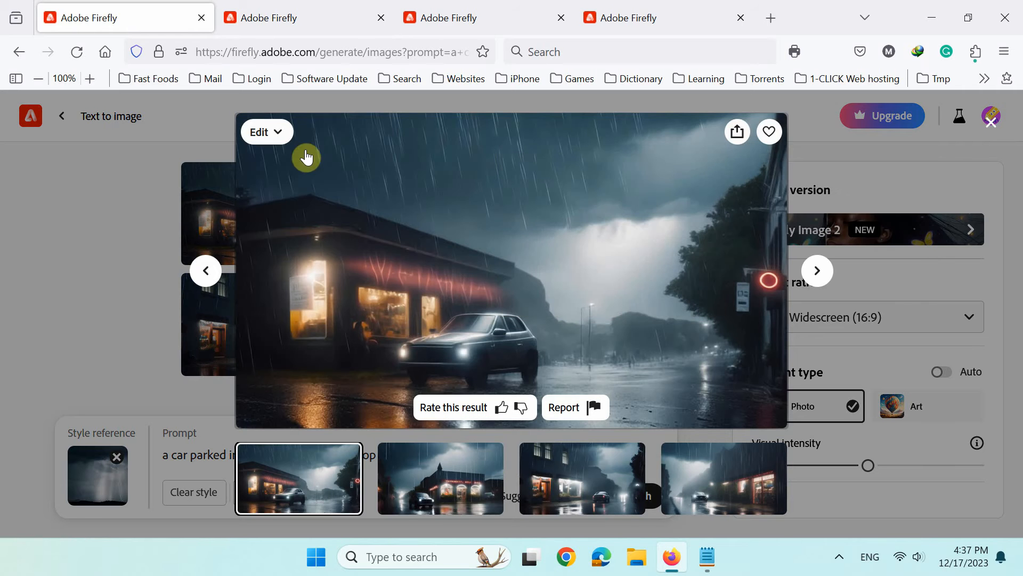
pyautogui.click(265, 131)
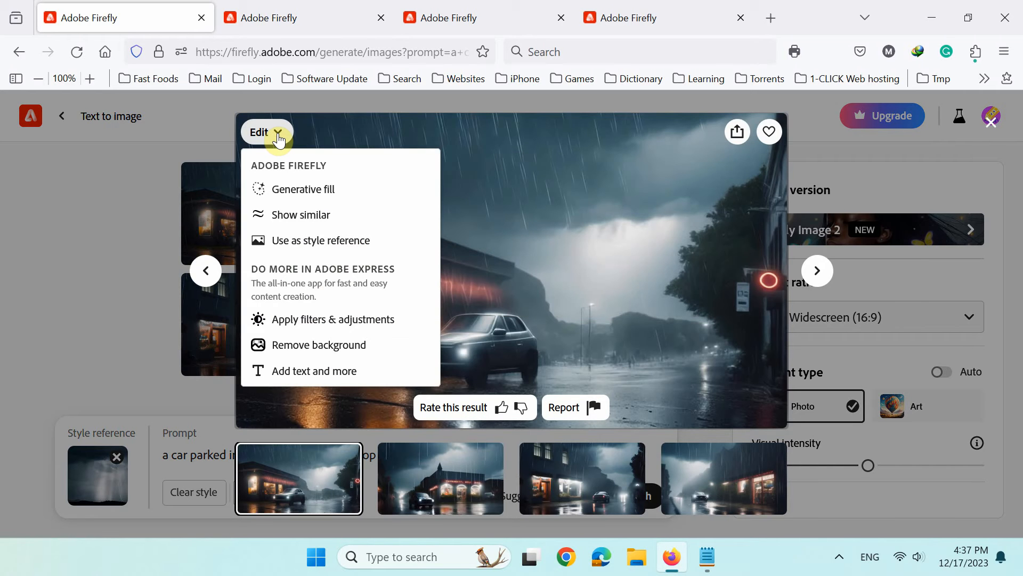
pyautogui.moveTo(282, 222)
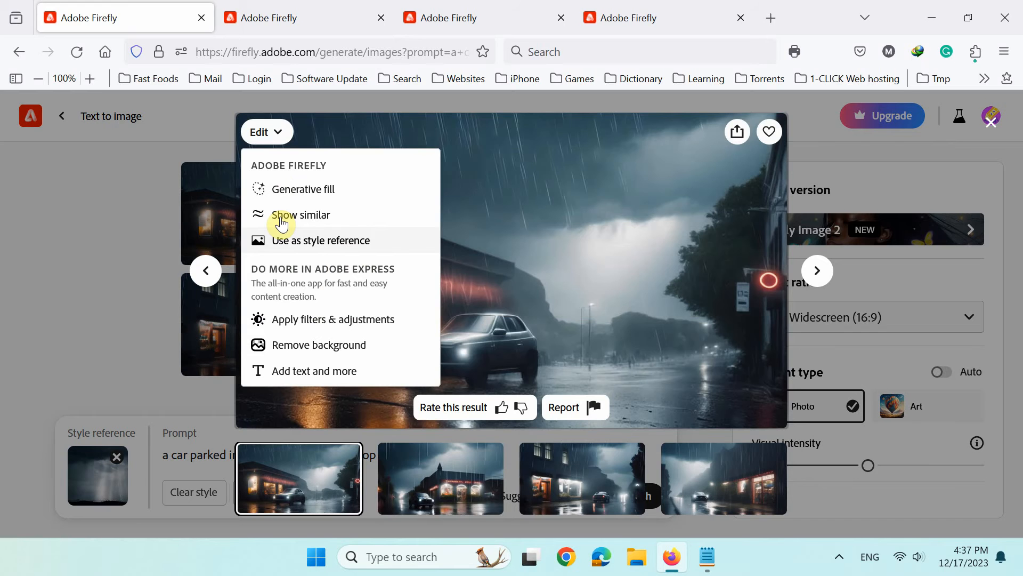
pyautogui.moveTo(285, 246)
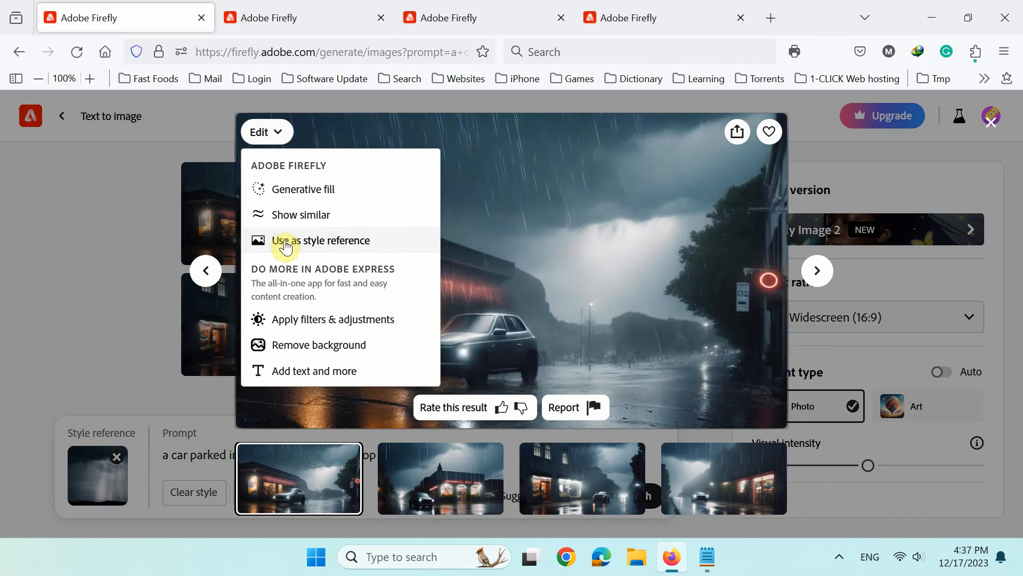
pyautogui.click(142, 241)
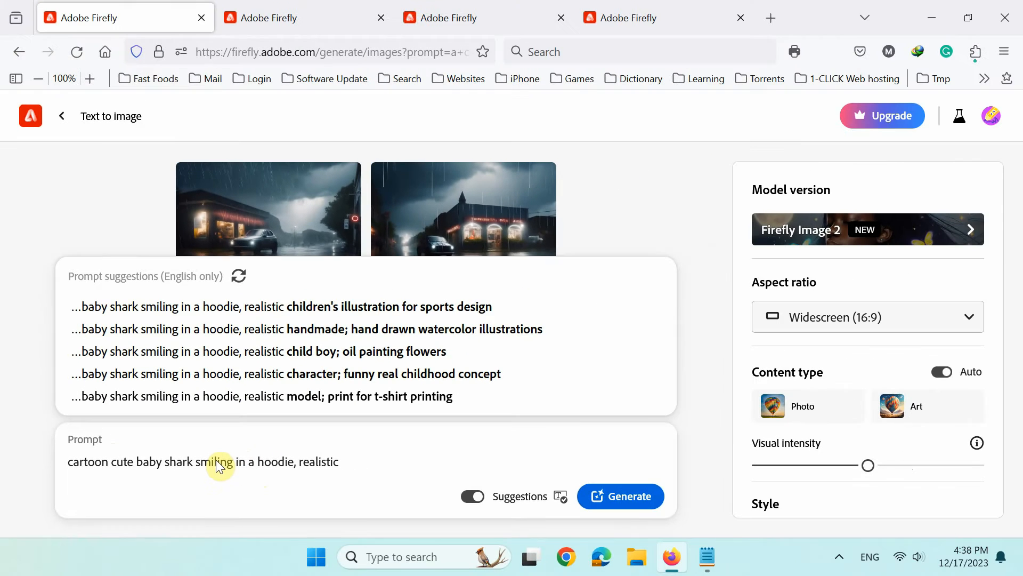
# Step: Generate the baby shark in a hoodie as Photo with the 3d theme effect, then clear styles
pyautogui.click(808, 405)
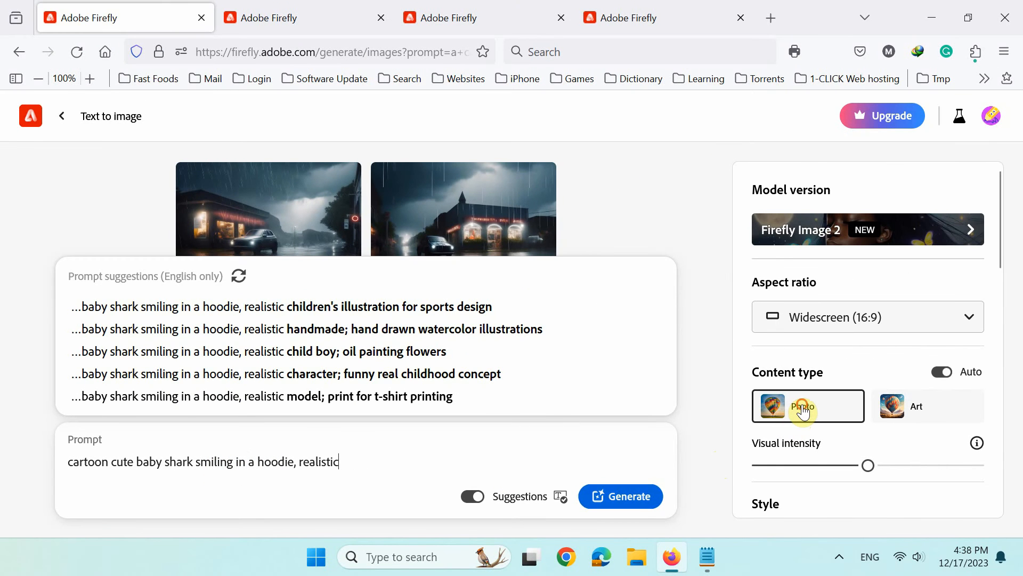
pyautogui.click(808, 407)
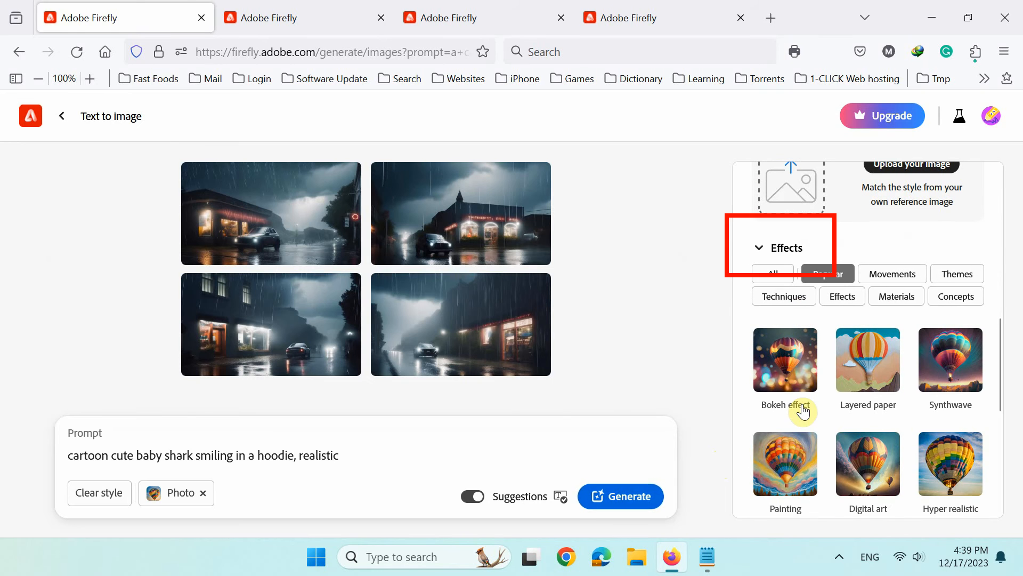
pyautogui.click(957, 274)
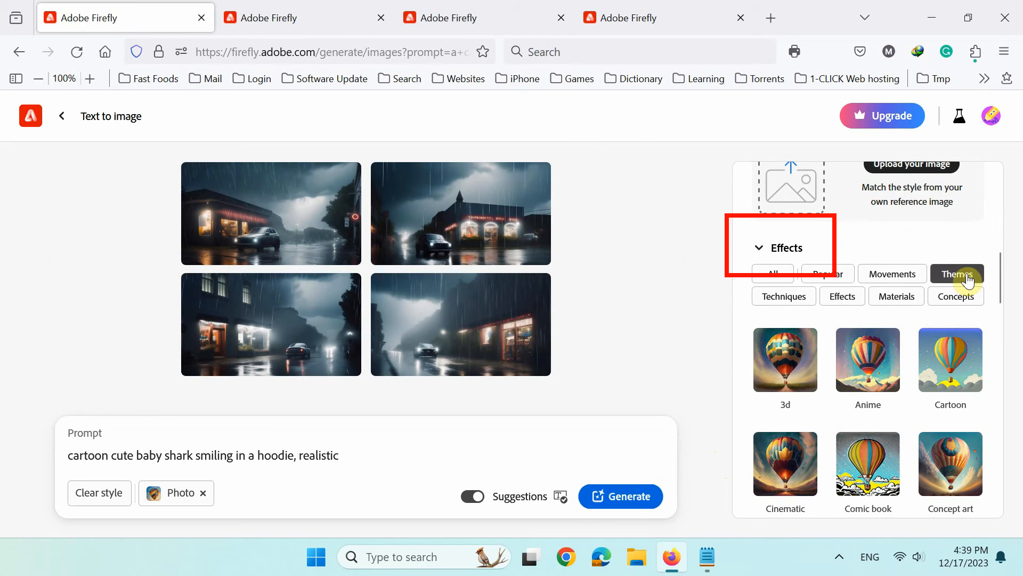
pyautogui.click(785, 360)
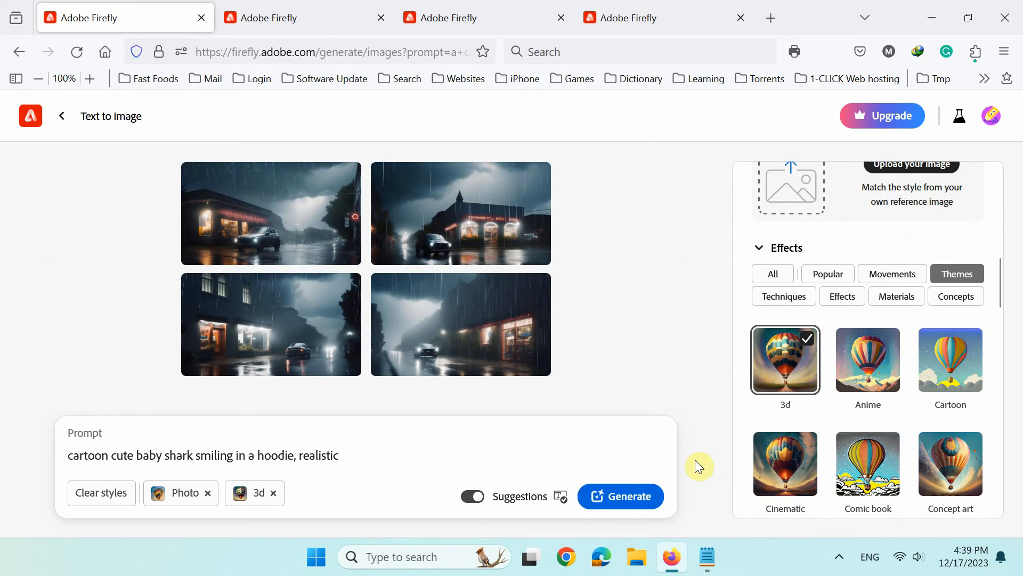
pyautogui.click(621, 495)
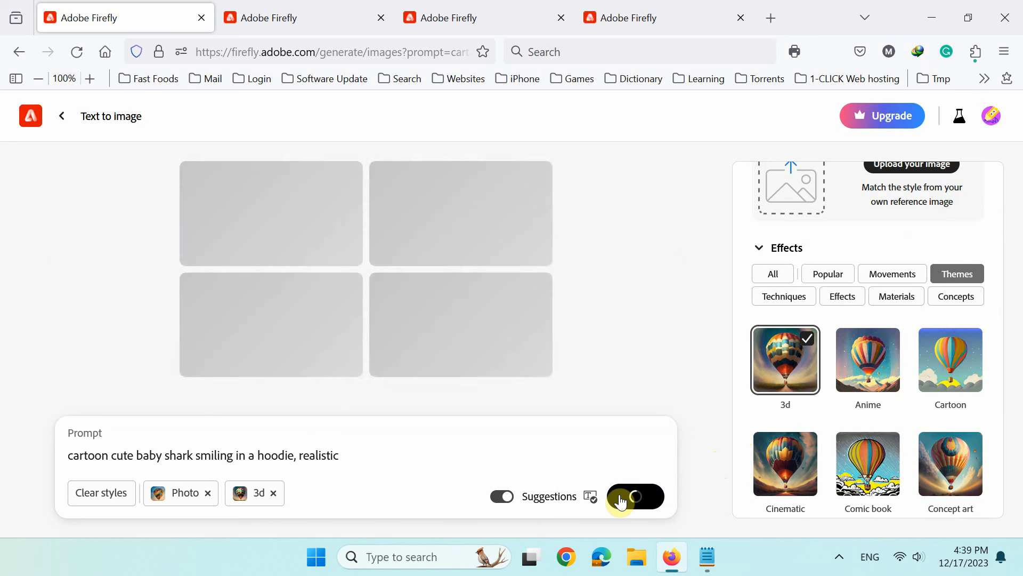
pyautogui.click(633, 496)
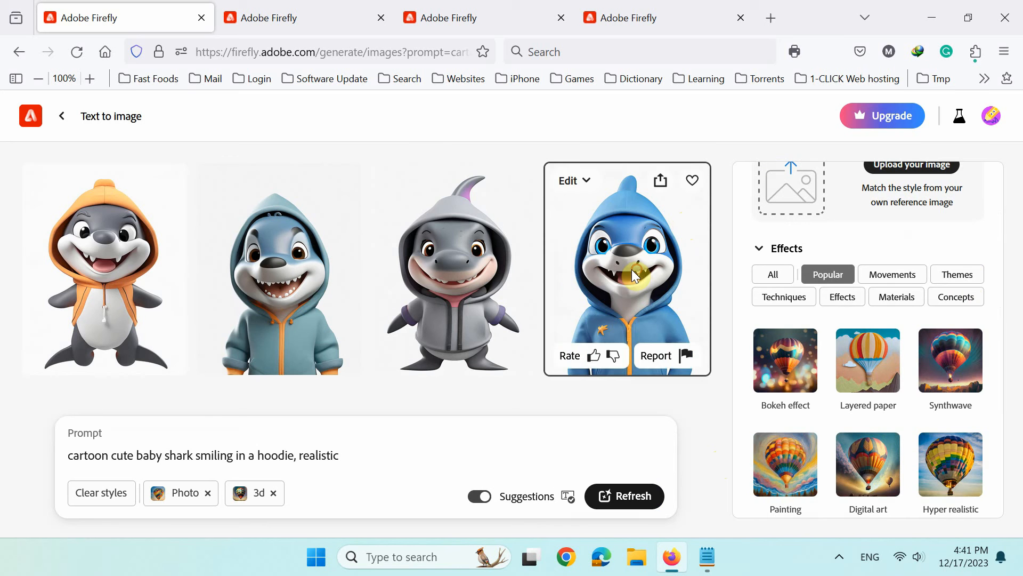
pyautogui.click(627, 269)
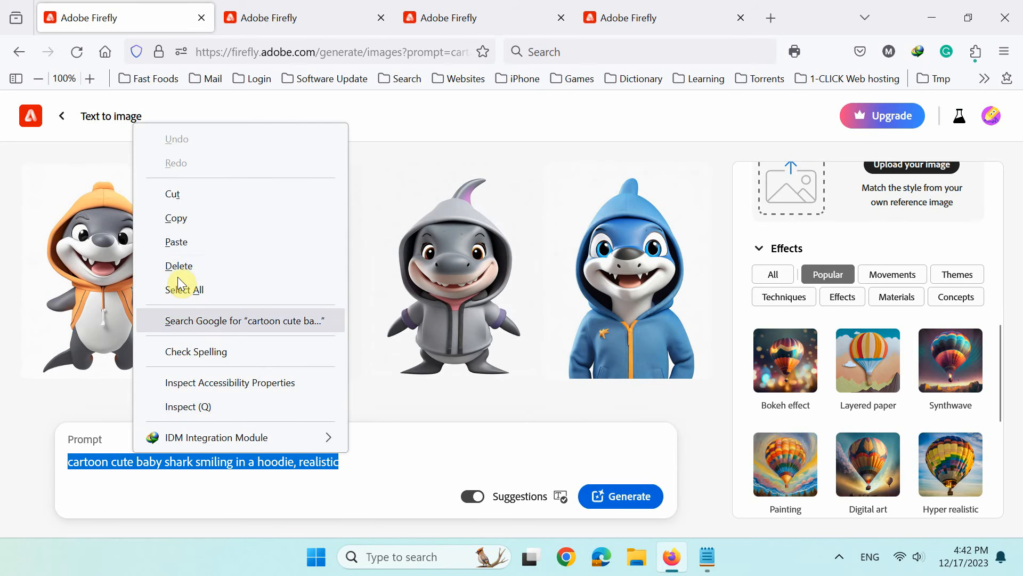
# Step: Generate Photo-type black and white images of a 1920 fashion woman against a brick building
pyautogui.write('black and white photograph of a woman in 1920 fashion leaning against a brick building')
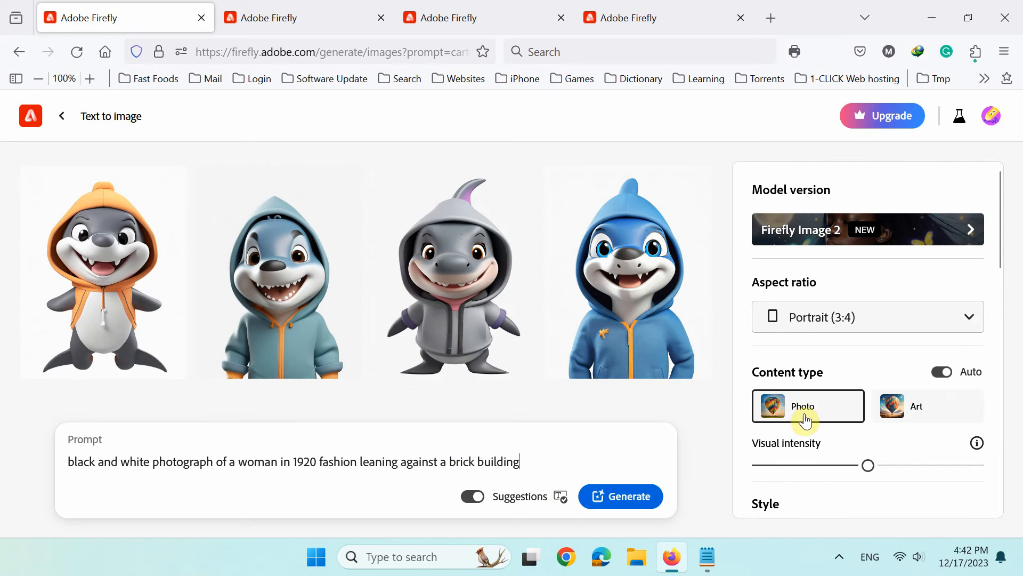
pyautogui.click(808, 405)
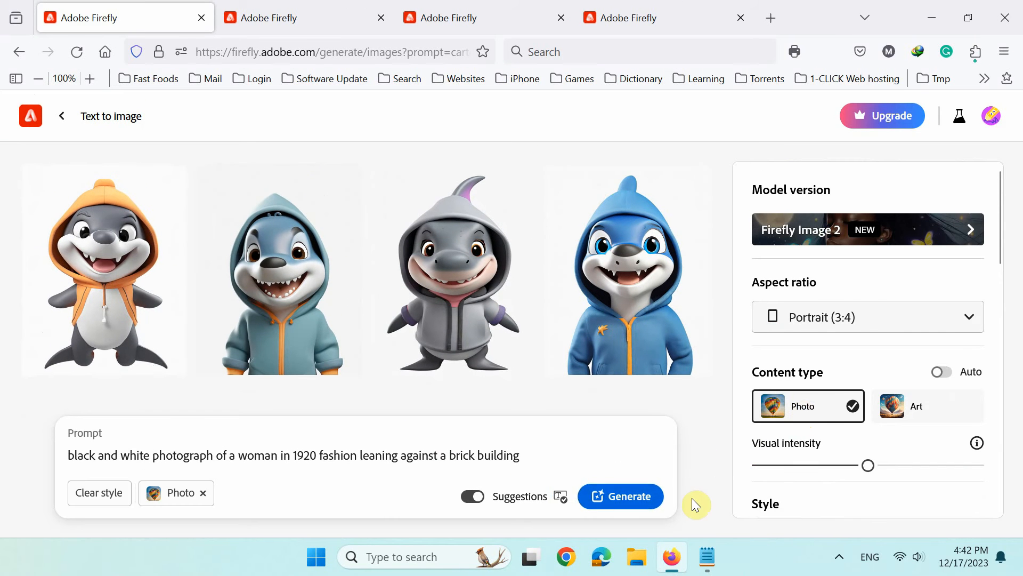
pyautogui.click(621, 495)
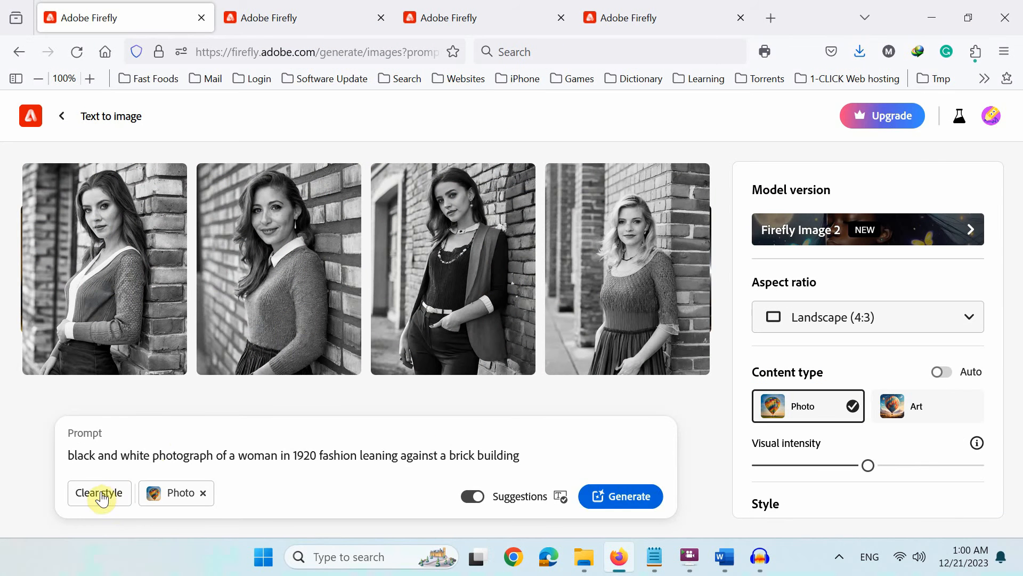
pyautogui.tripleClick(292, 455)
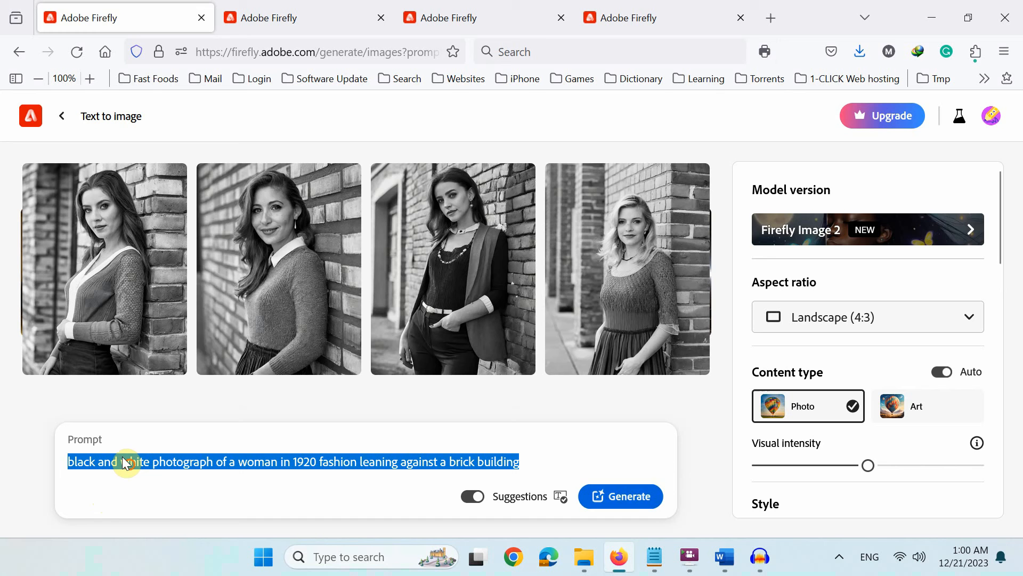
# Step: Replace the prompt with 'A statue of a bull' and set Golden tone with Studio light lighting
pyautogui.rightClick(124, 461)
pyautogui.write('A statue of  a bull')
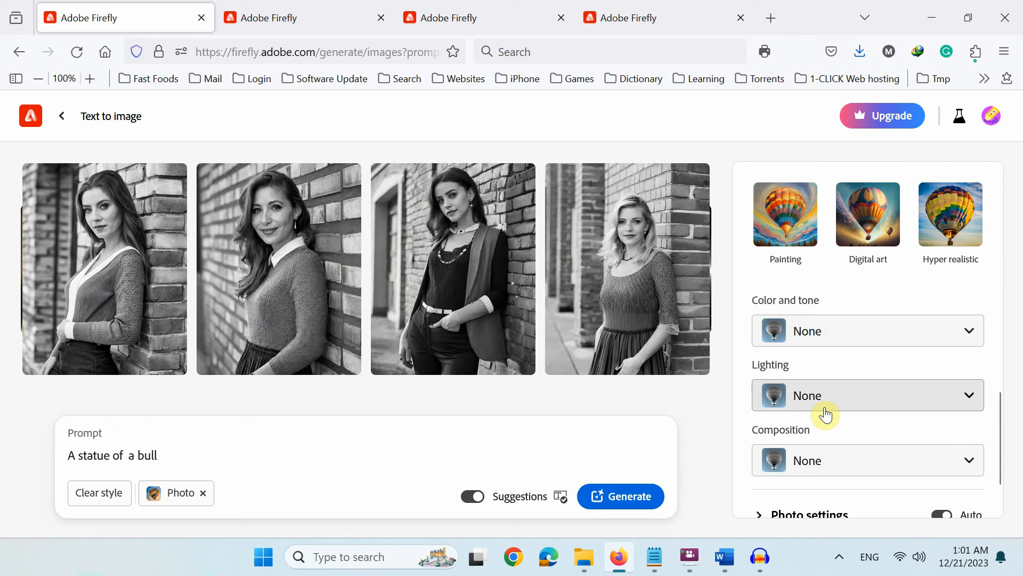
pyautogui.click(867, 330)
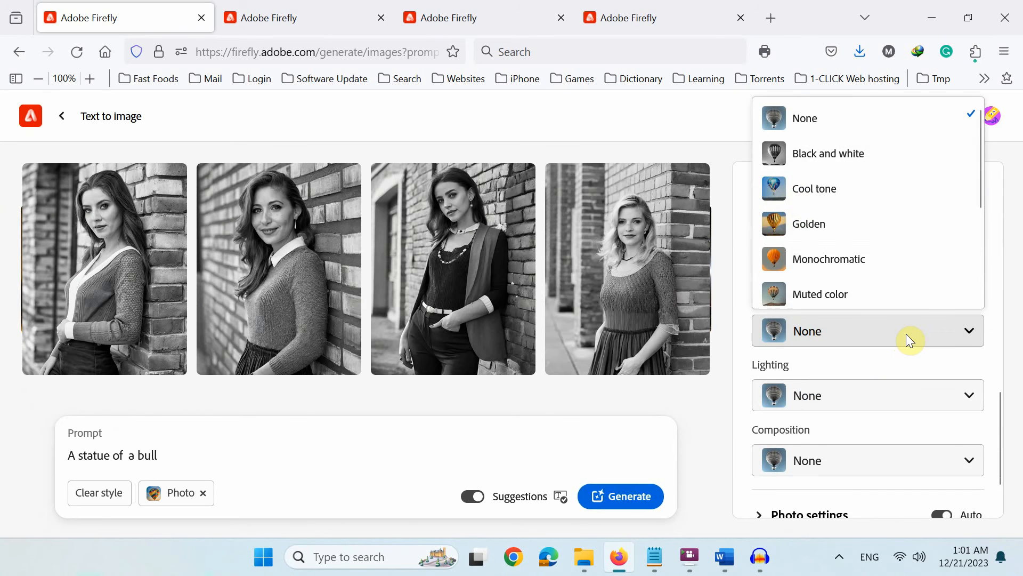
pyautogui.click(807, 223)
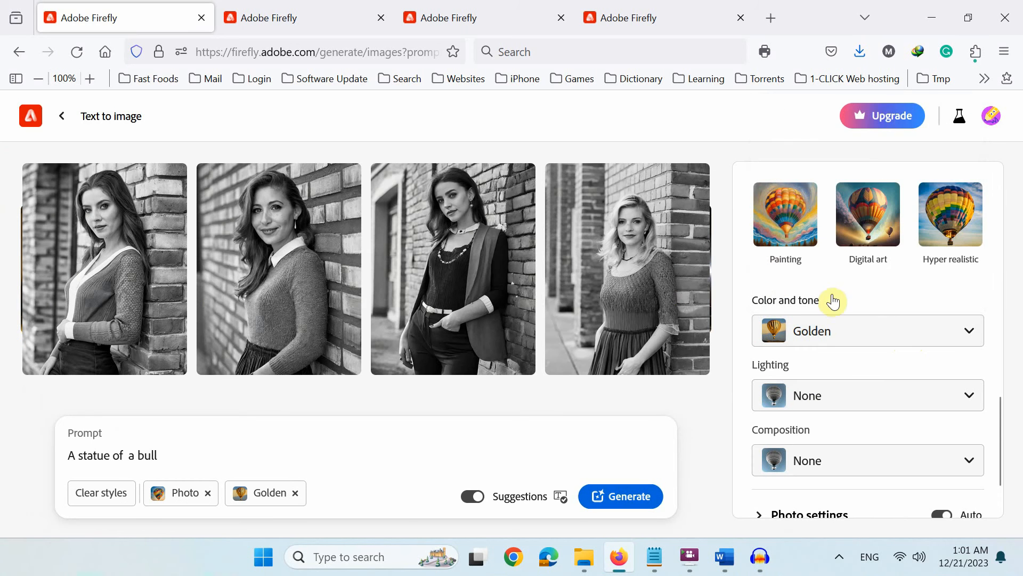
pyautogui.click(867, 394)
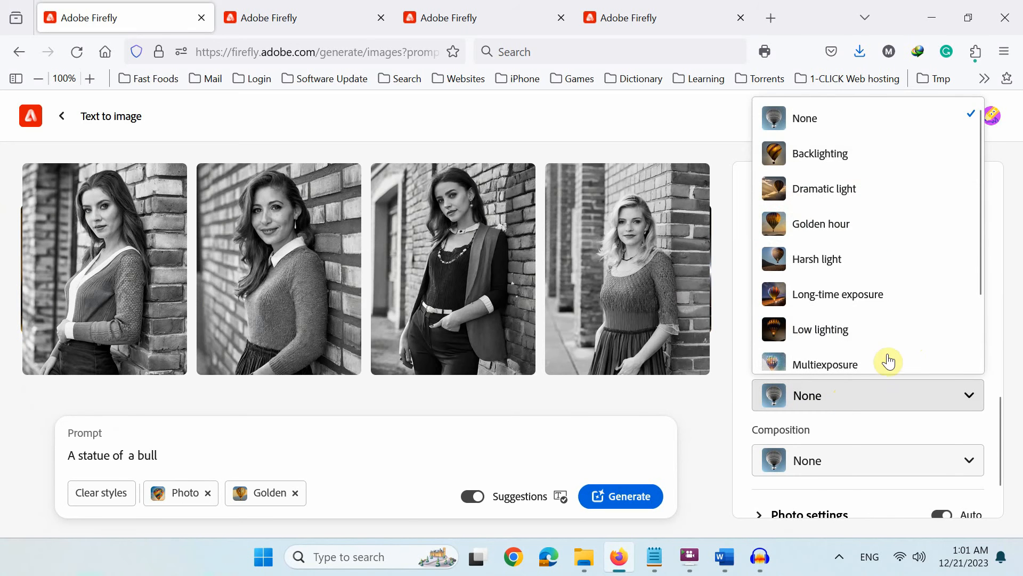
pyautogui.scroll(-3)
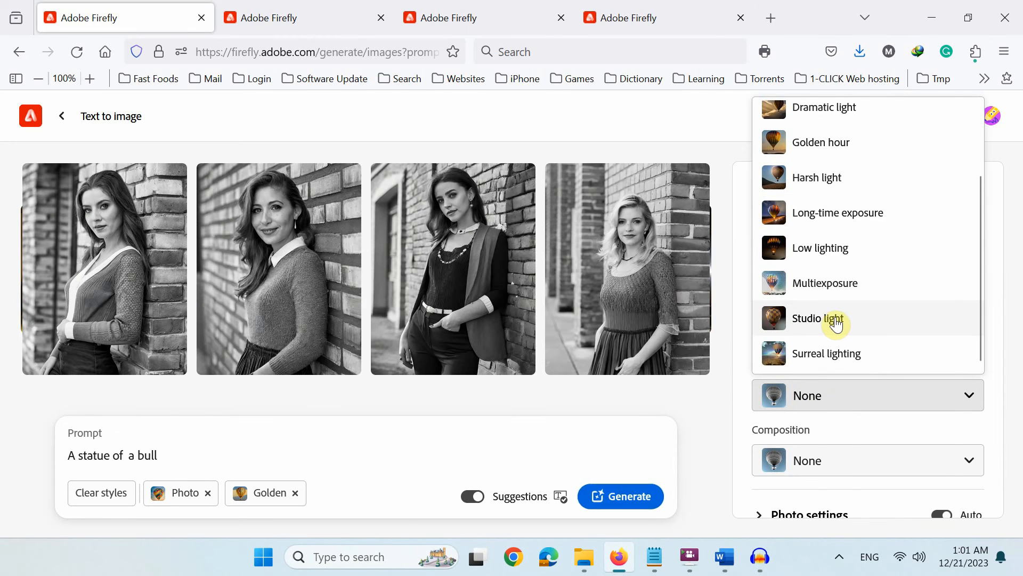
pyautogui.click(821, 319)
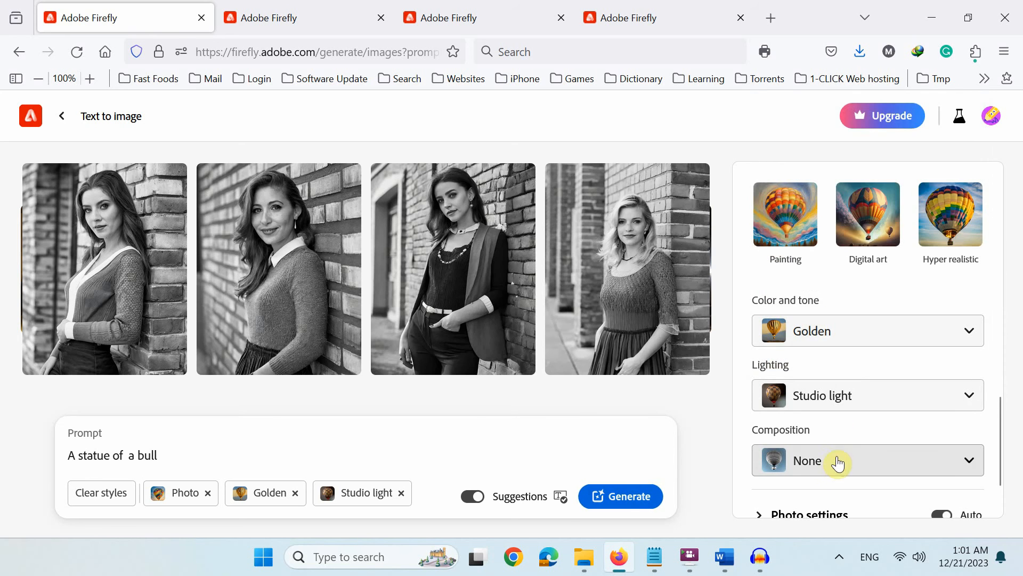
# Step: Add a Wide angle composition, generate the golden bull statue images, then clear the styles
pyautogui.click(867, 461)
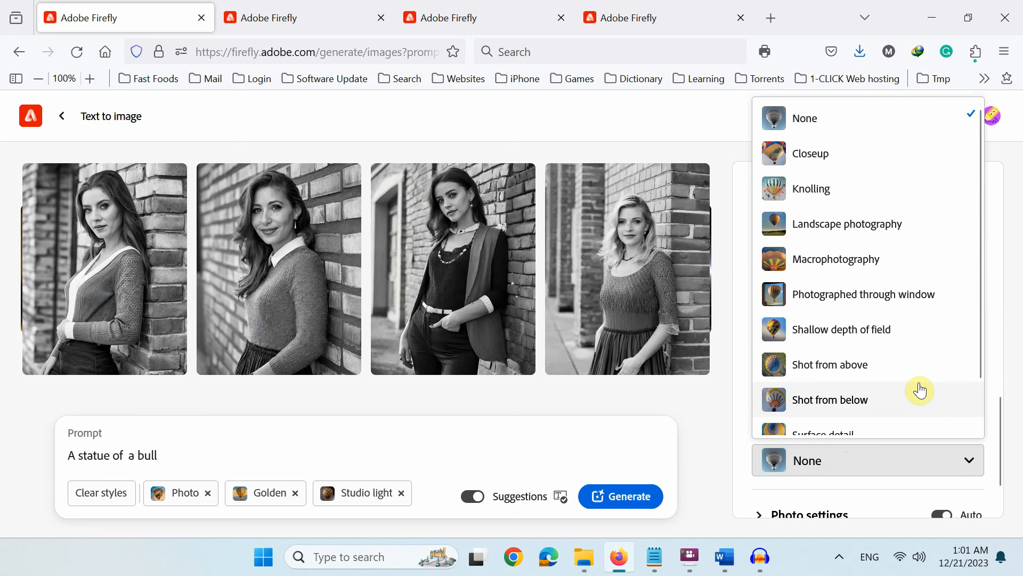
pyautogui.scroll(-3)
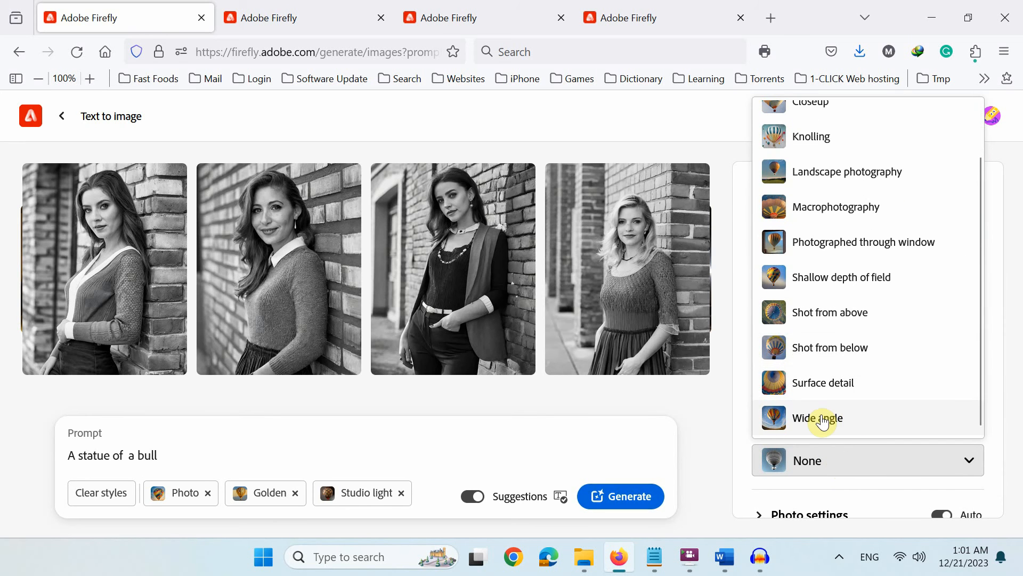
pyautogui.click(816, 417)
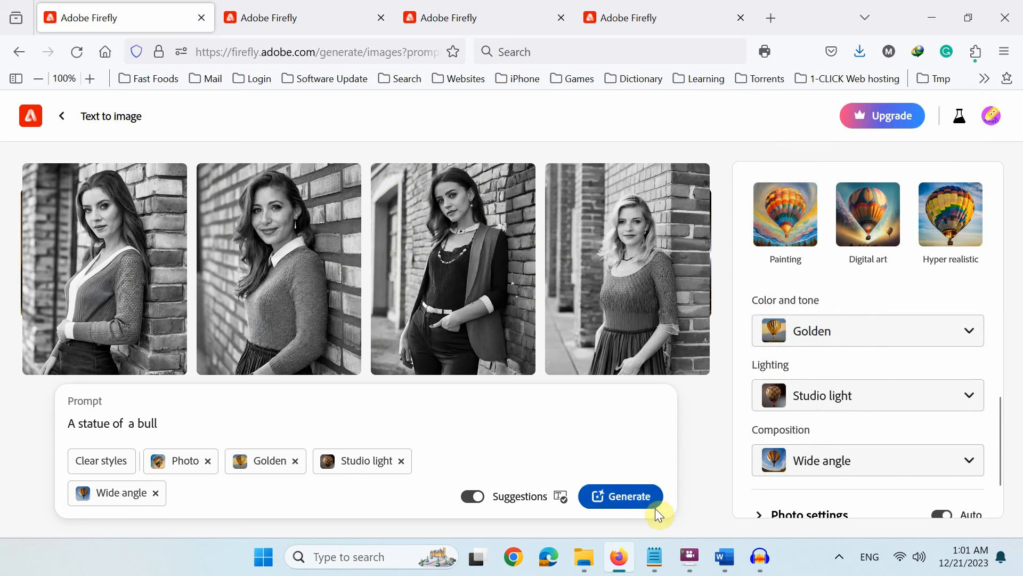
pyautogui.click(620, 496)
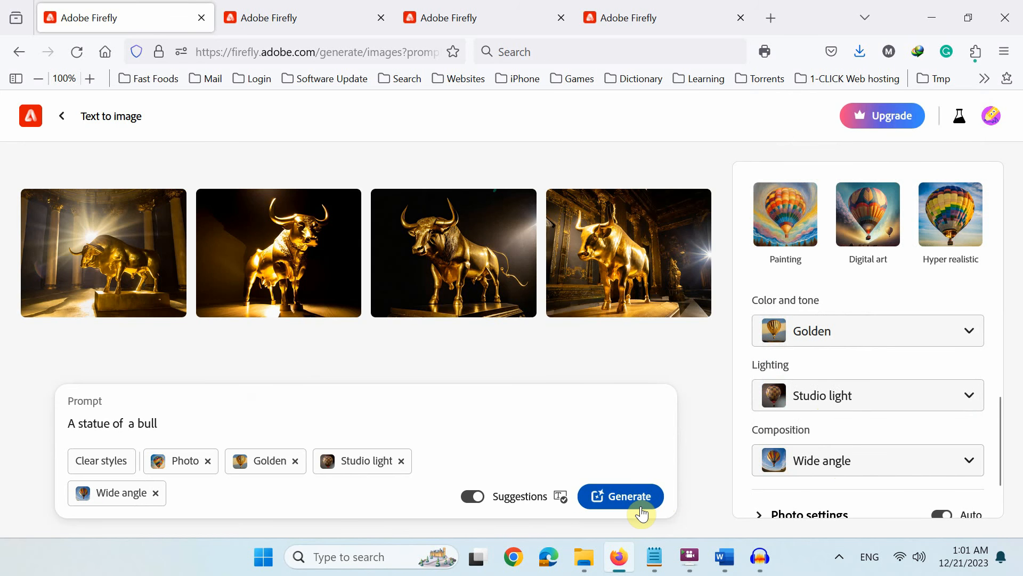
pyautogui.click(453, 253)
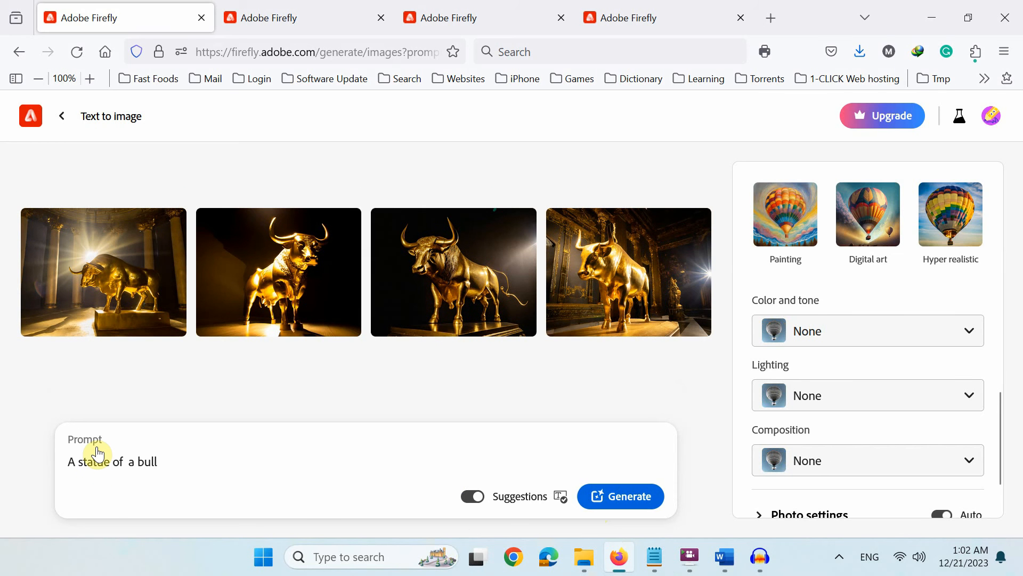
# Step: Replace the prompt with 'Protest on road' and generate the protest images
pyautogui.rightClick(101, 462)
pyautogui.write('Protest on road')
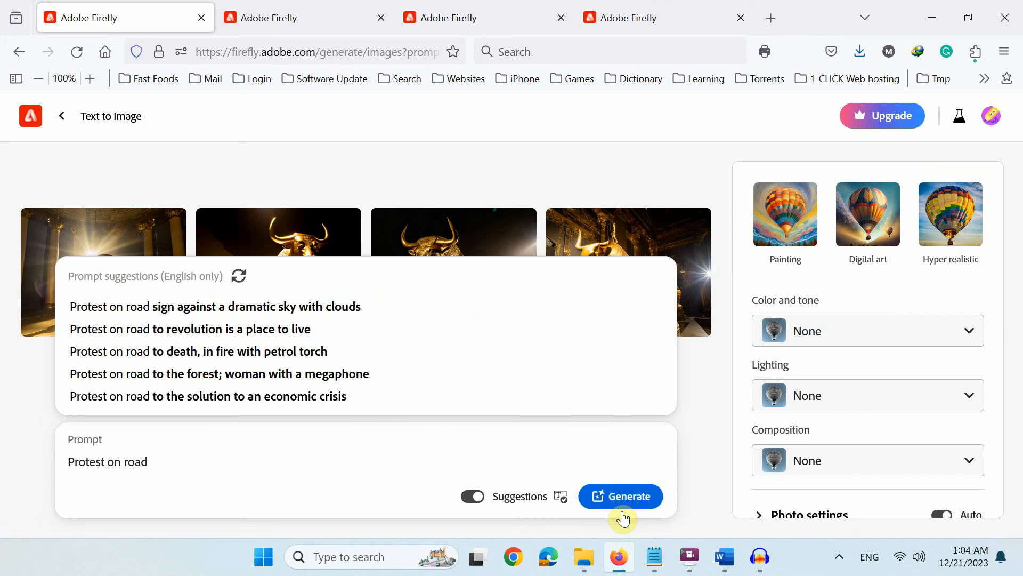
pyautogui.click(621, 495)
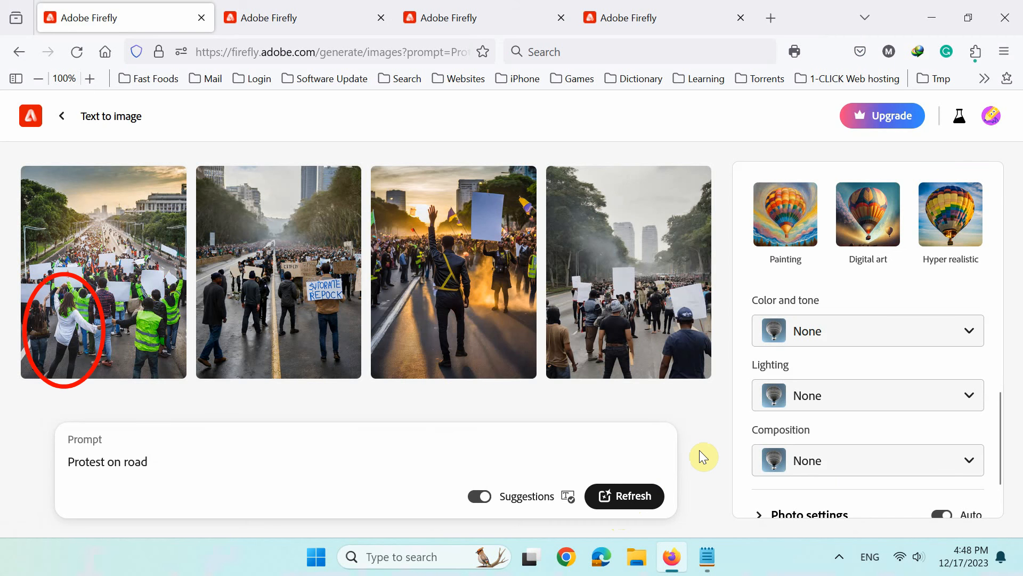
pyautogui.moveTo(822, 452)
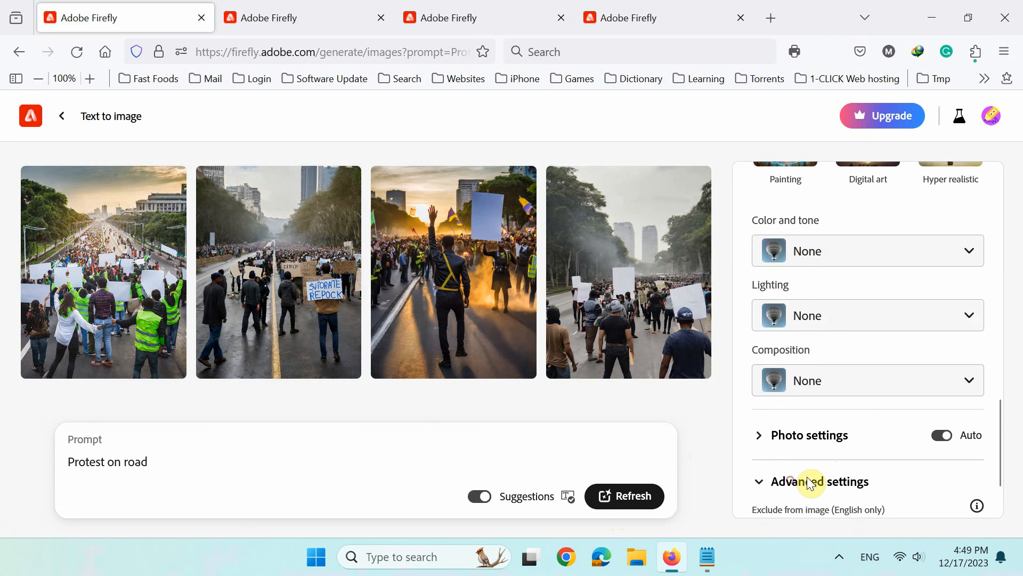
# Step: Exclude children, girls and women, then regenerate the protest-on-road photos
pyautogui.click(820, 480)
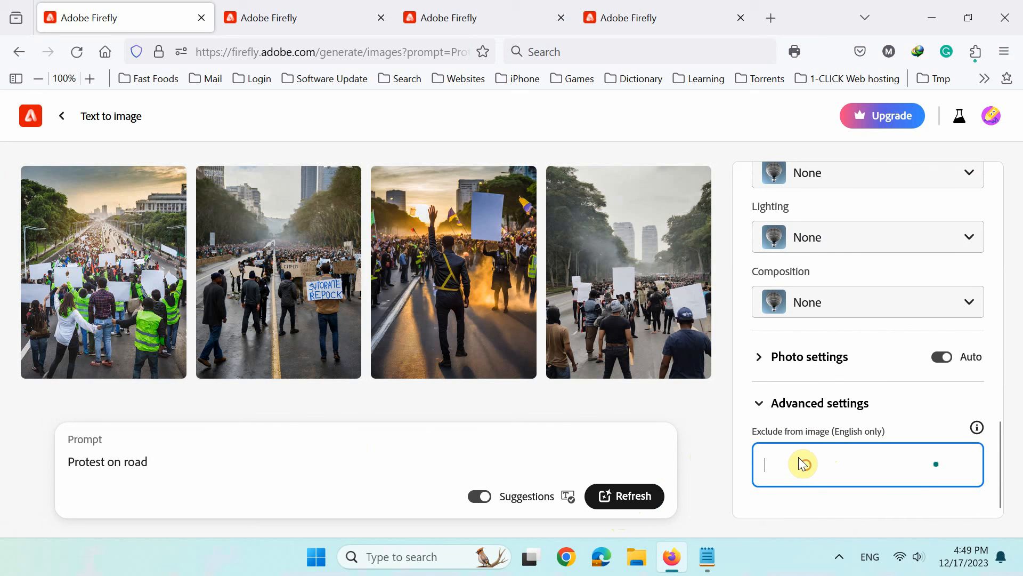
pyautogui.write('children')
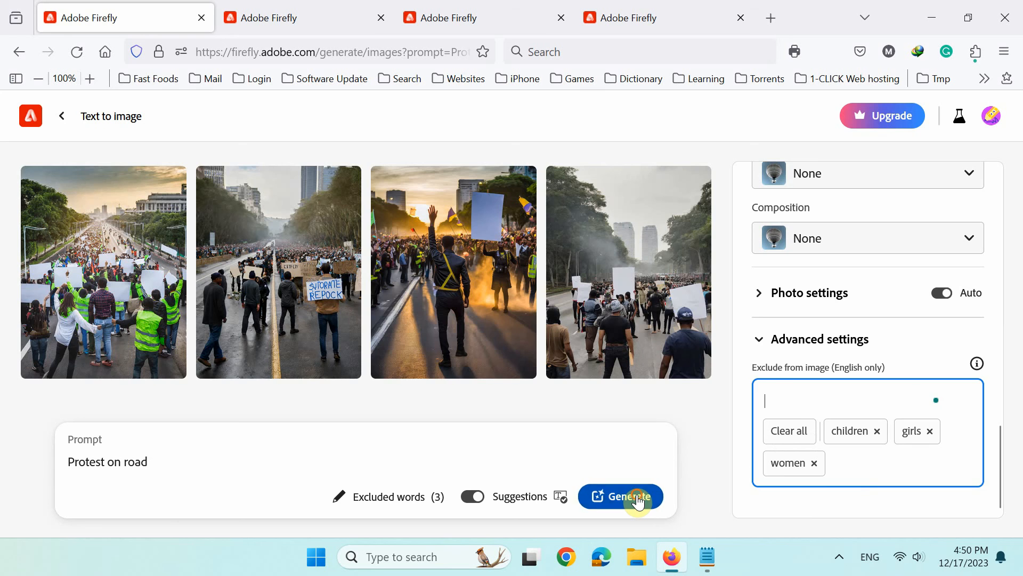
pyautogui.click(620, 496)
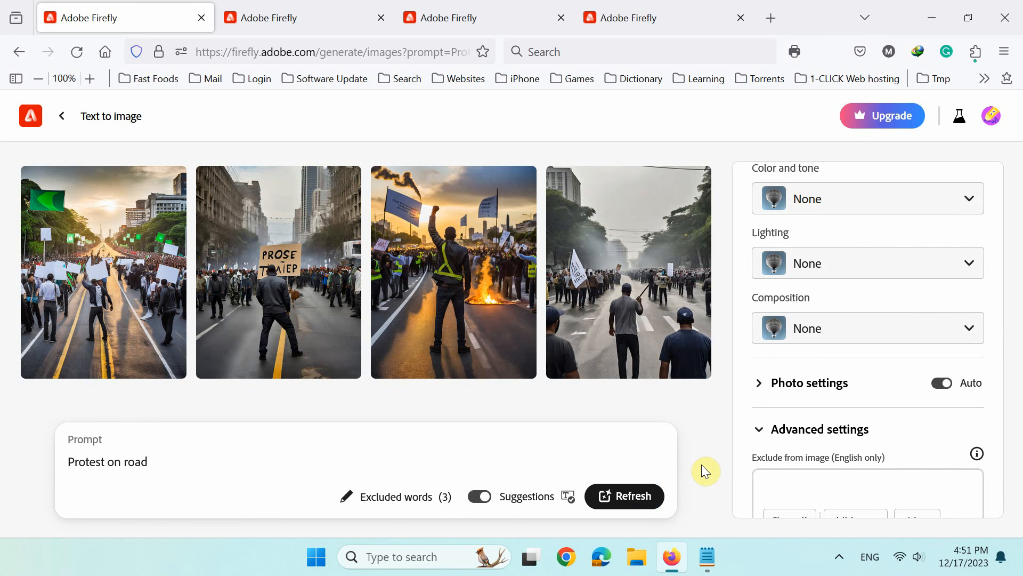
pyautogui.moveTo(62, 116)
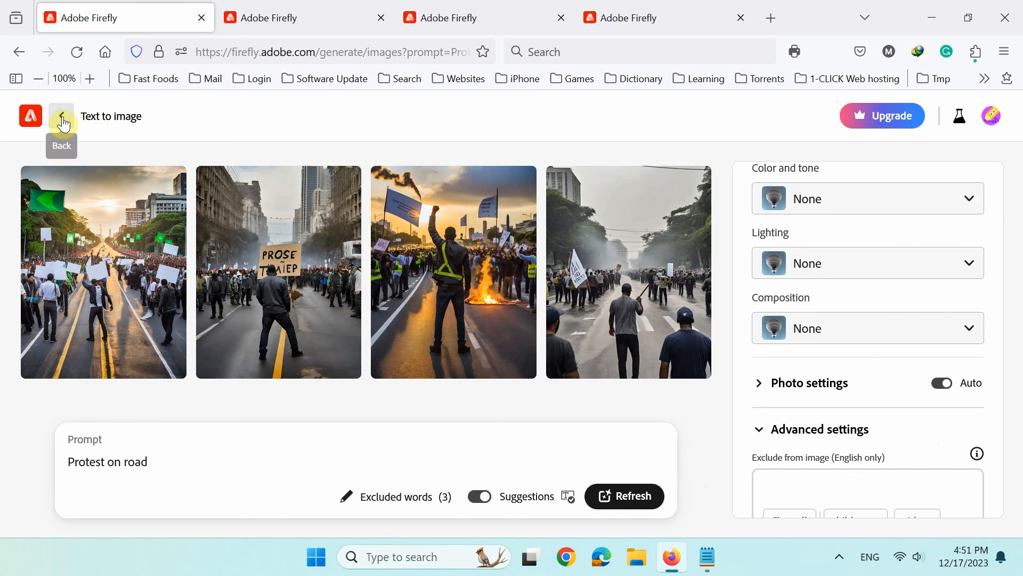
# Step: Return from the protest results to the inspiration gallery and browse its images
pyautogui.click(62, 116)
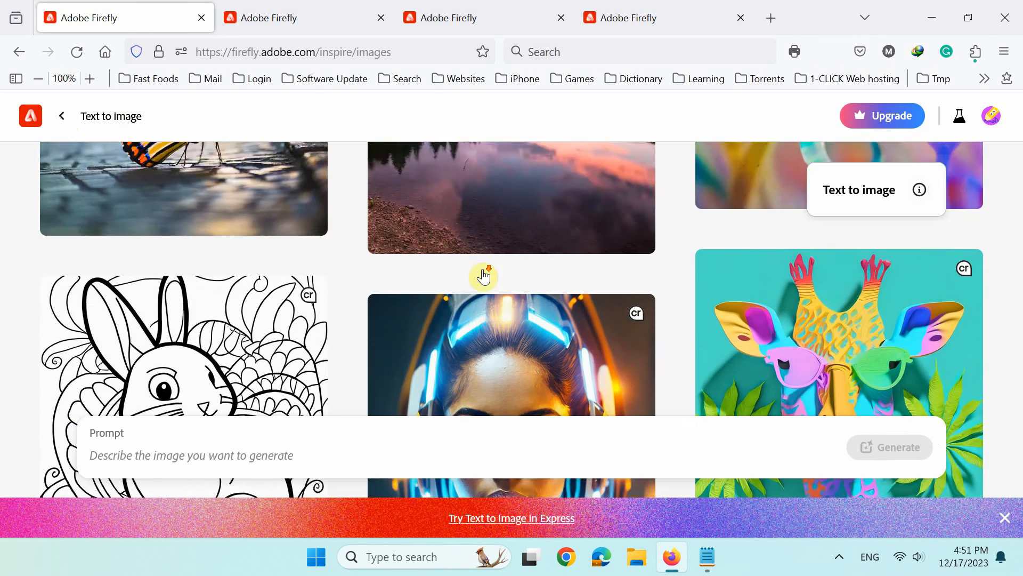
pyautogui.scroll(-3)
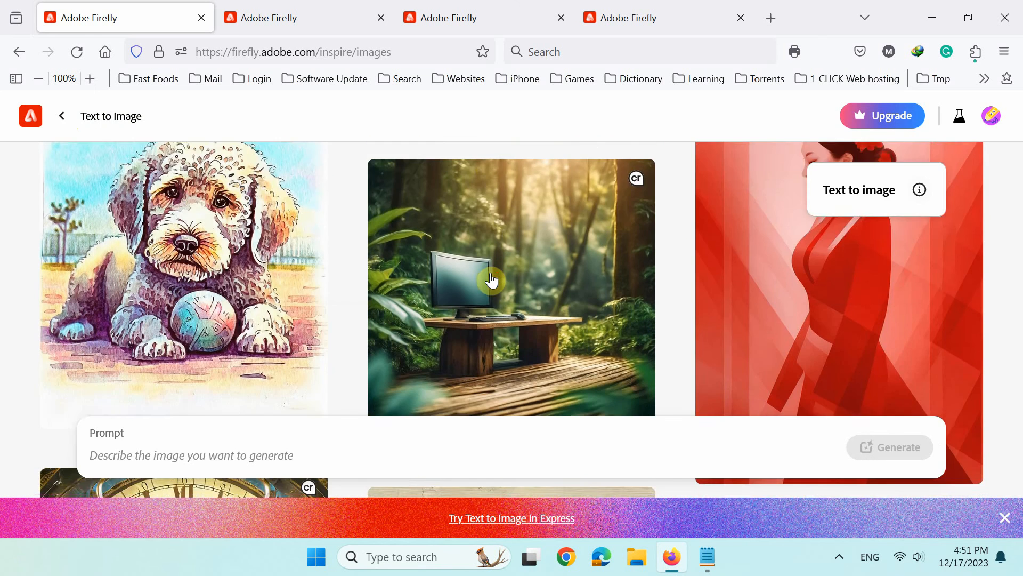
pyautogui.scroll(-3)
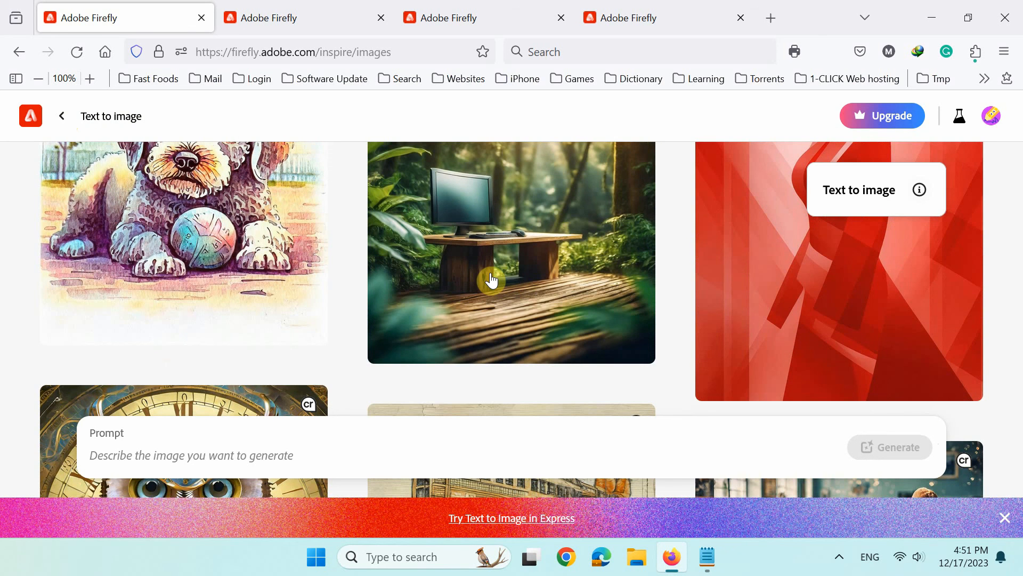